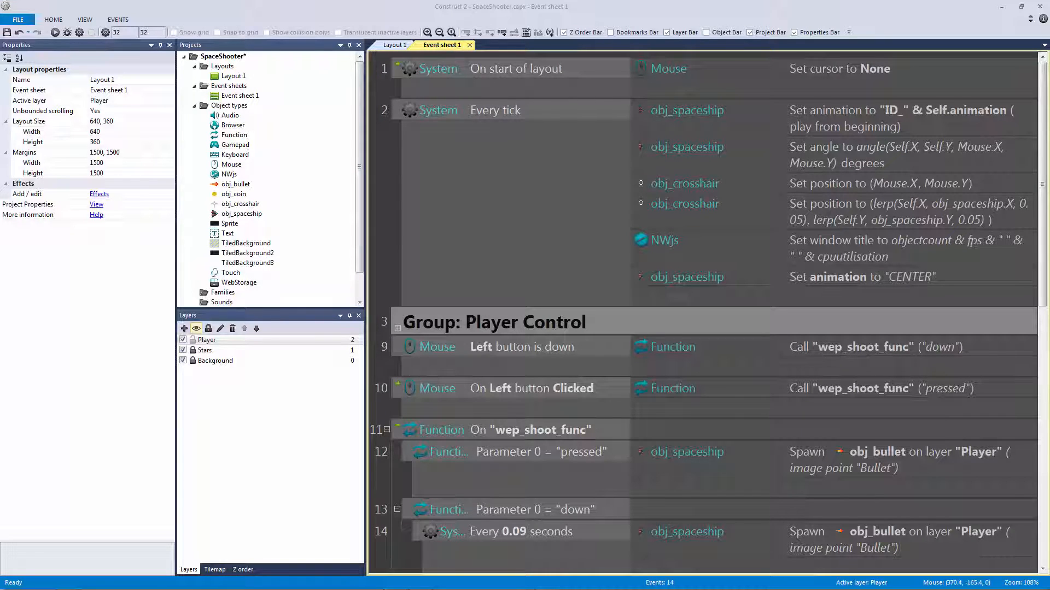
mouse_move(867, 274)
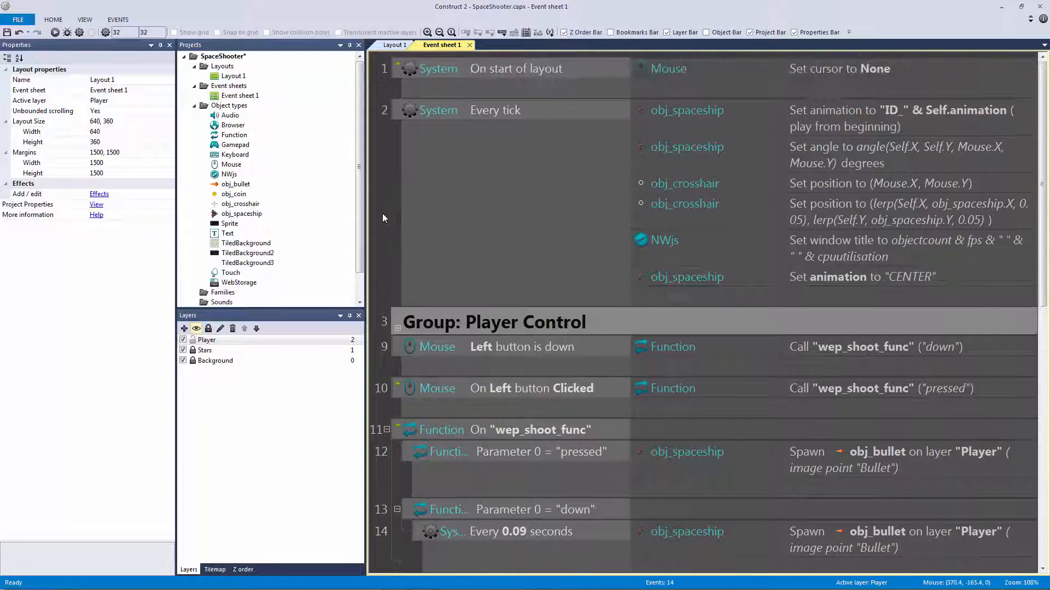
mouse_move(371, 231)
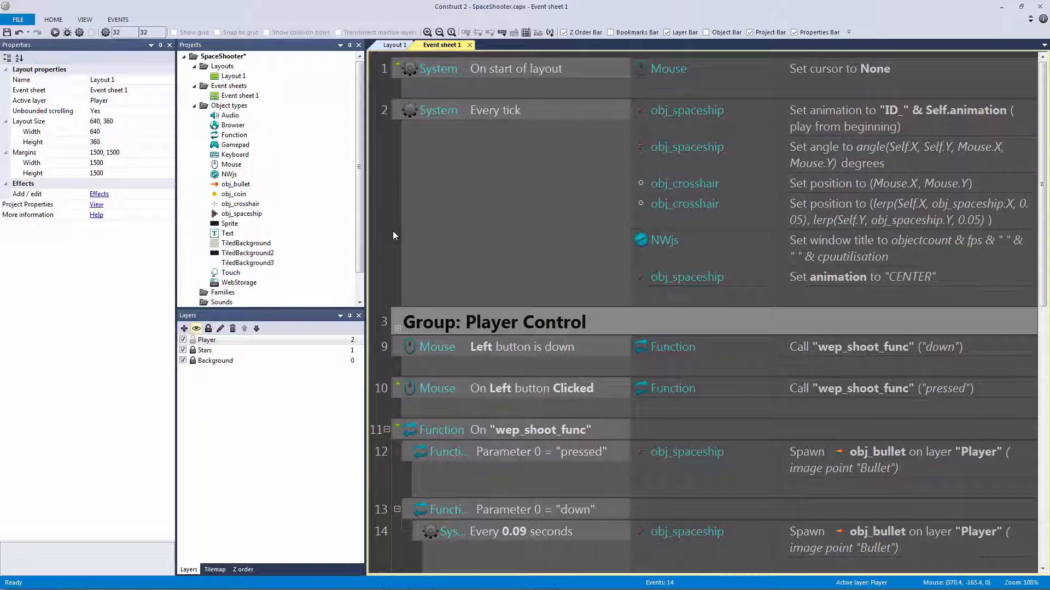
mouse_move(399, 234)
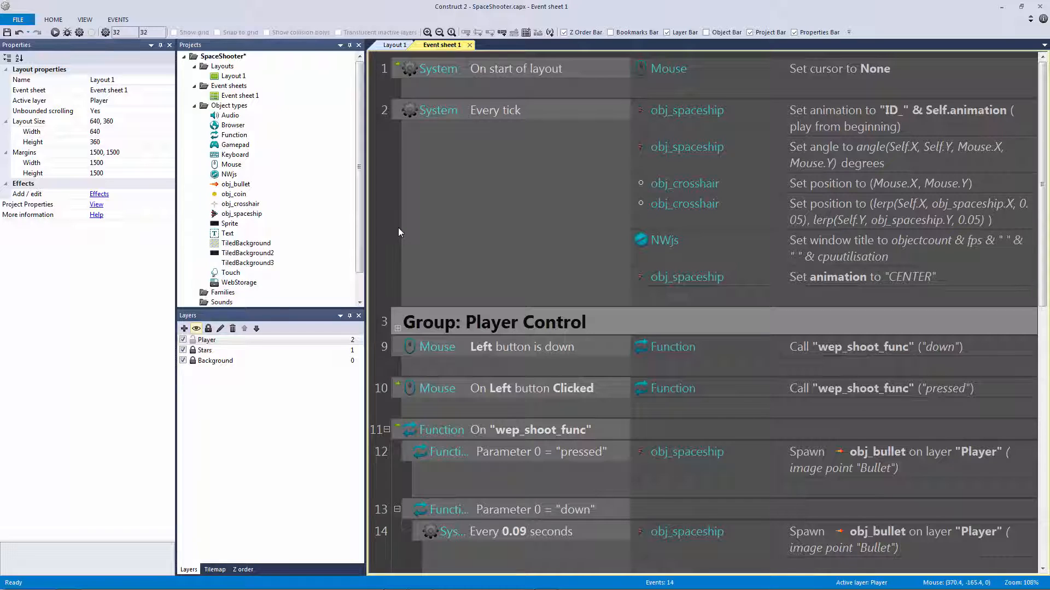
mouse_move(395, 237)
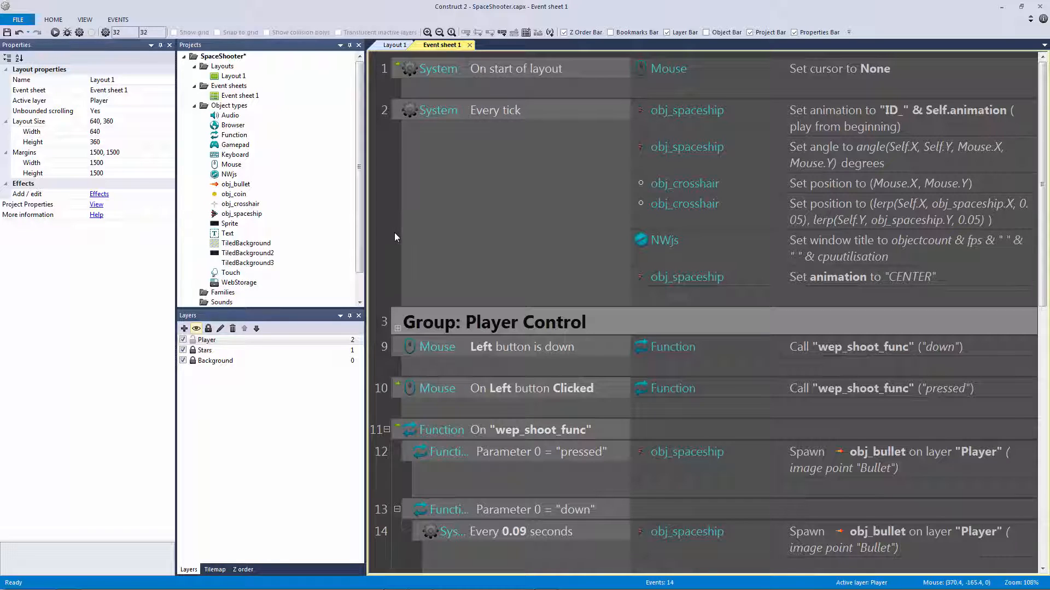
mouse_move(404, 232)
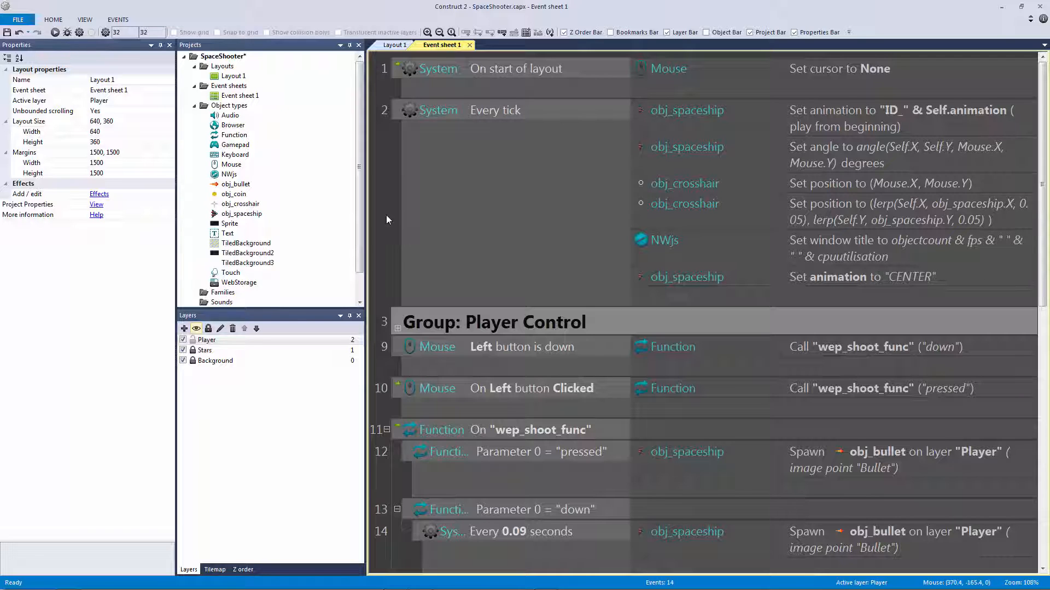
mouse_move(401, 221)
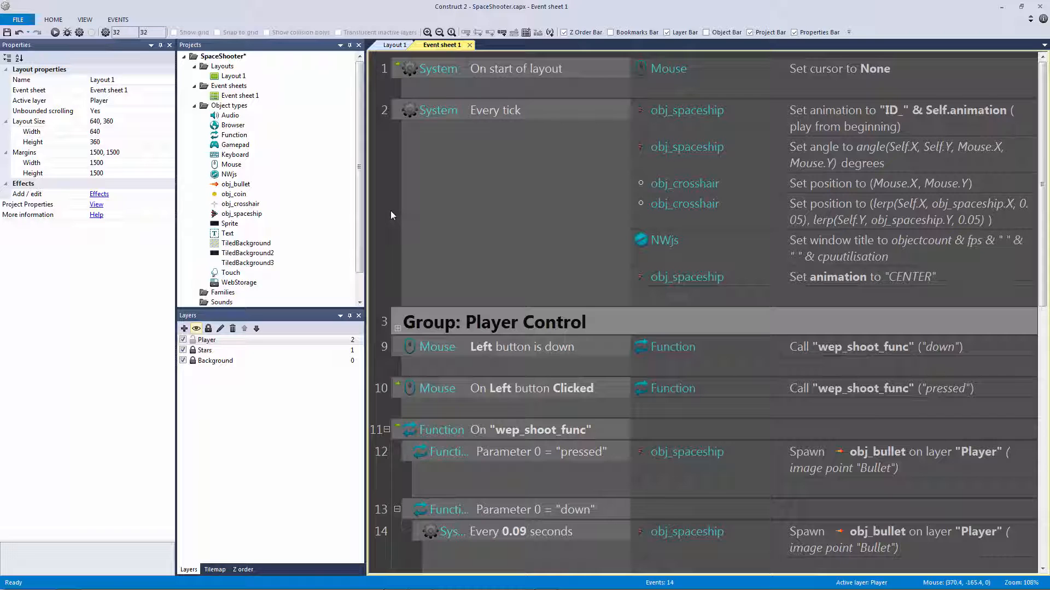
mouse_move(391, 202)
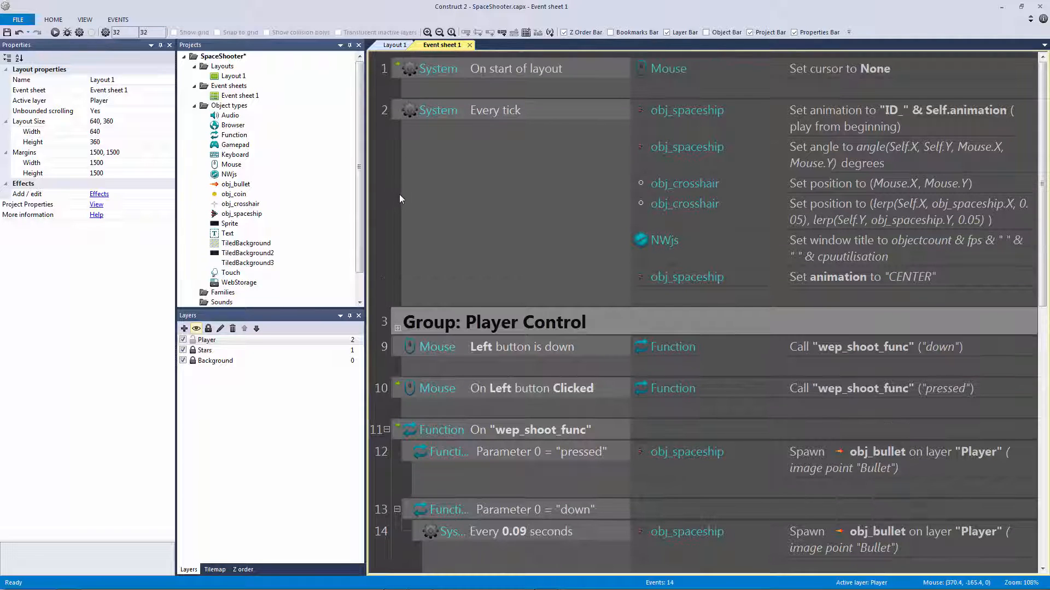
Select the NWjs Set window title action and begin editing its title expression
scroll(down, 3)
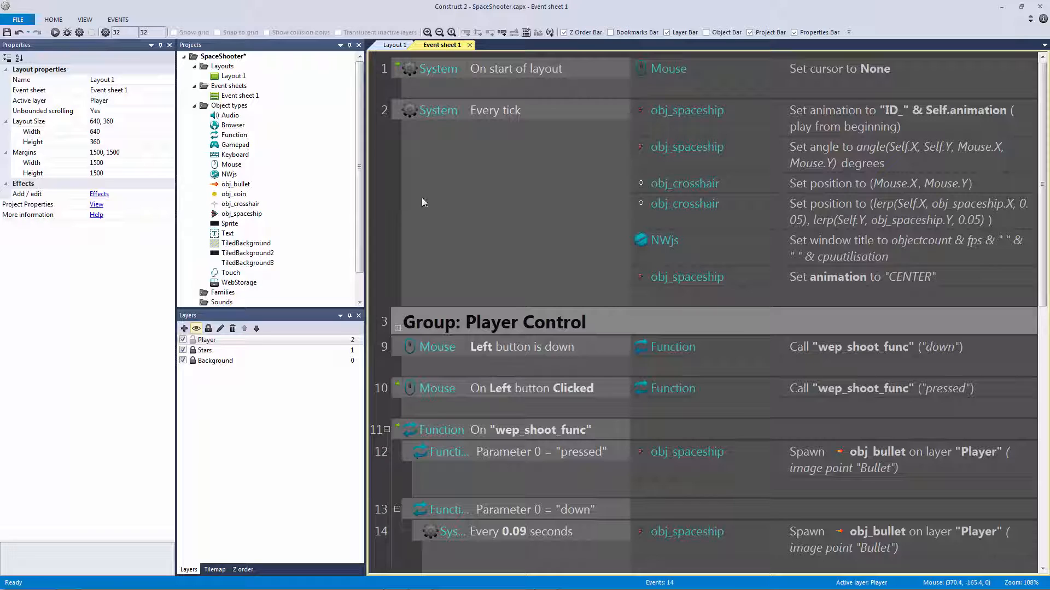
mouse_move(451, 177)
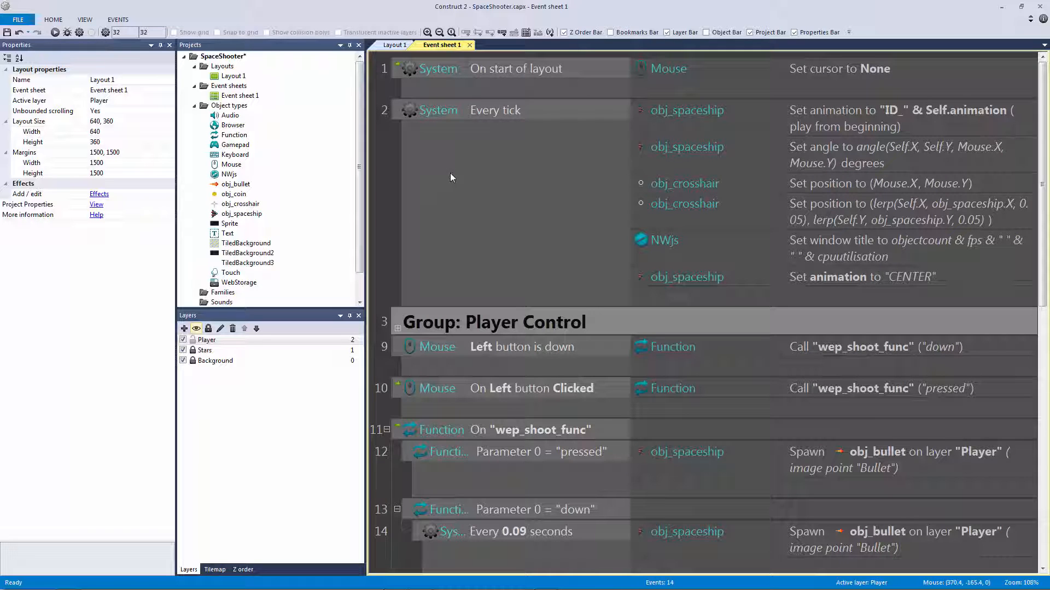
click(676, 243)
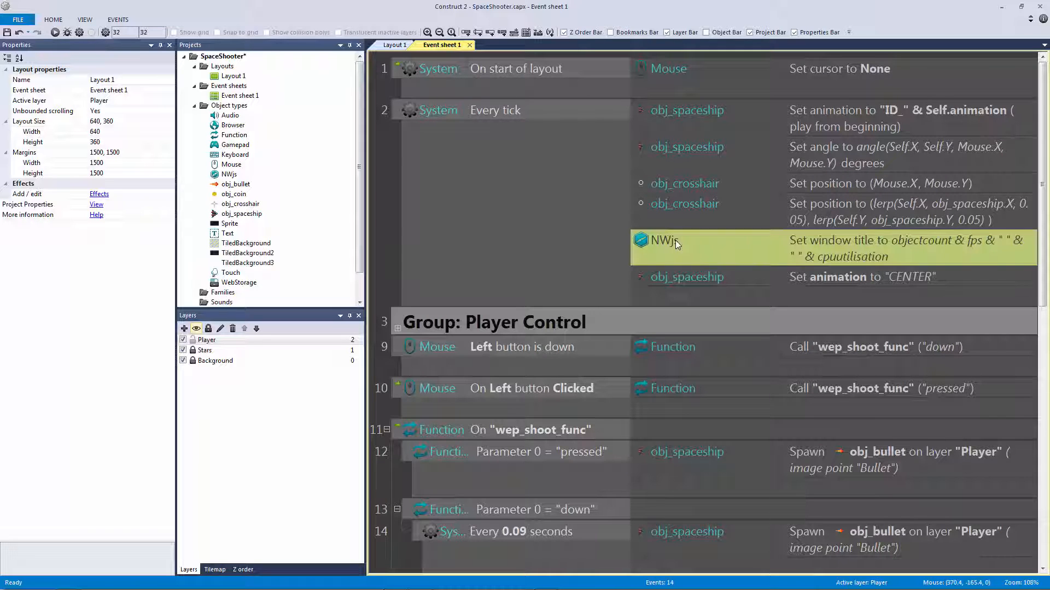
mouse_move(601, 237)
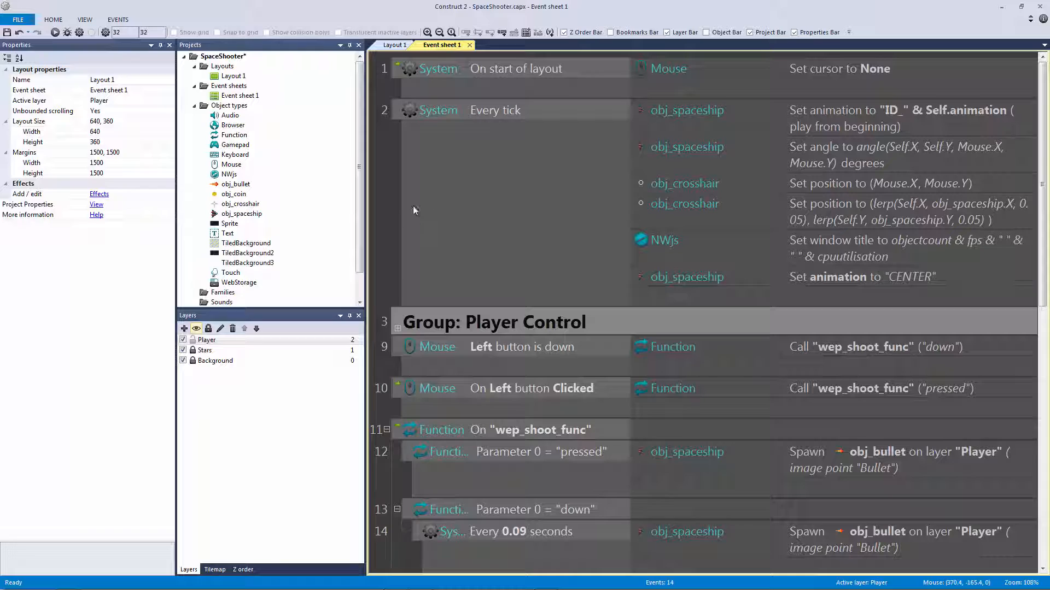
mouse_move(386, 208)
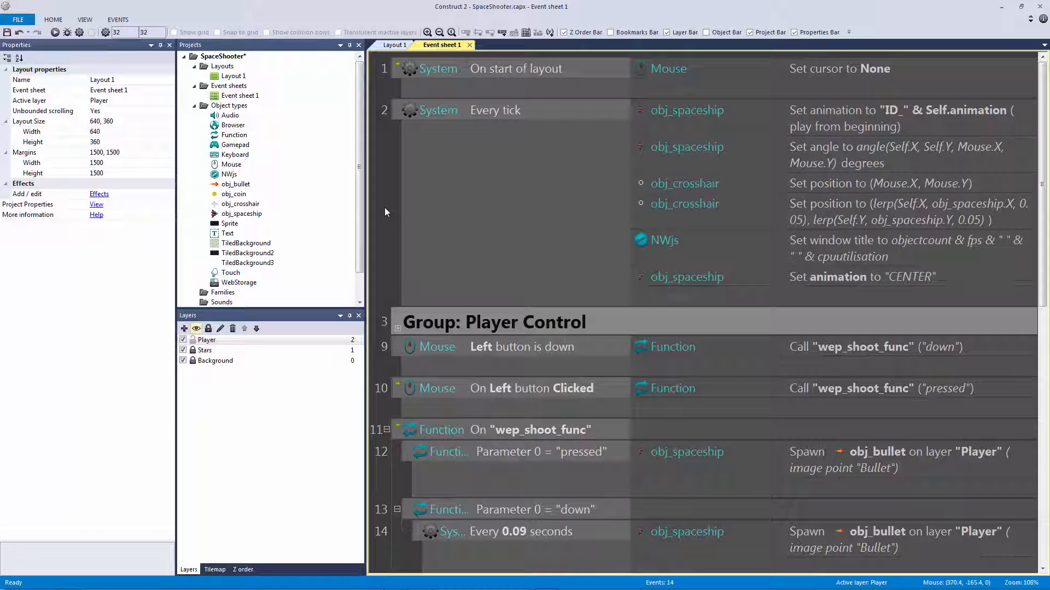
mouse_move(731, 251)
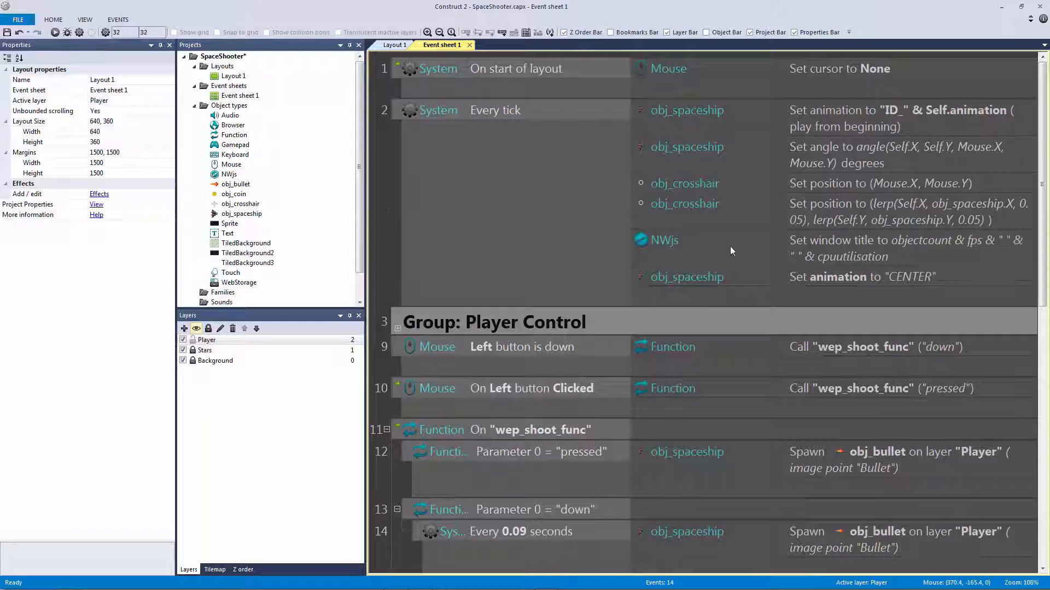
double_click(904, 241)
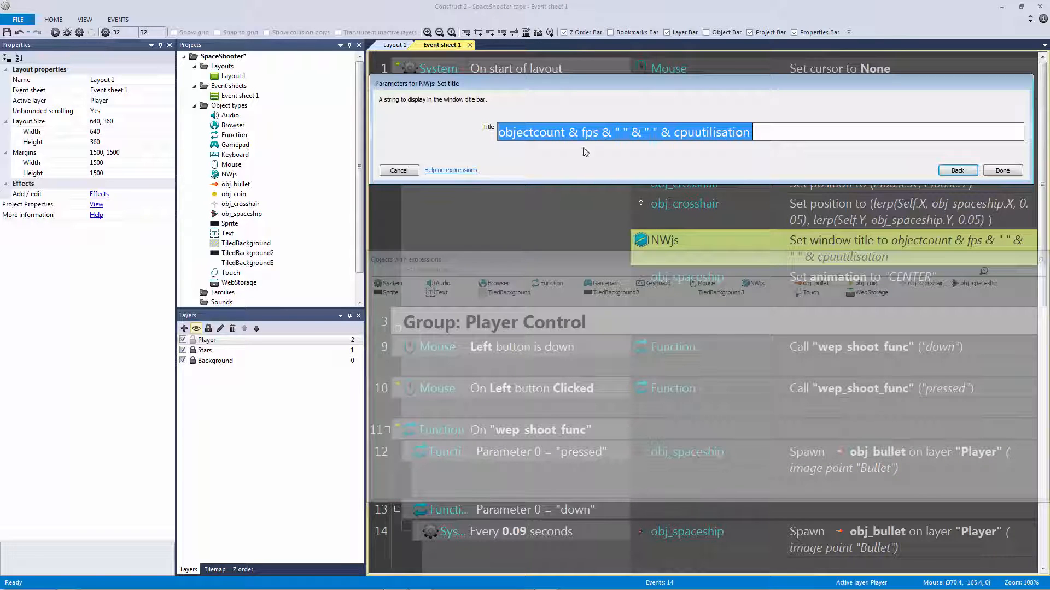
click(562, 132)
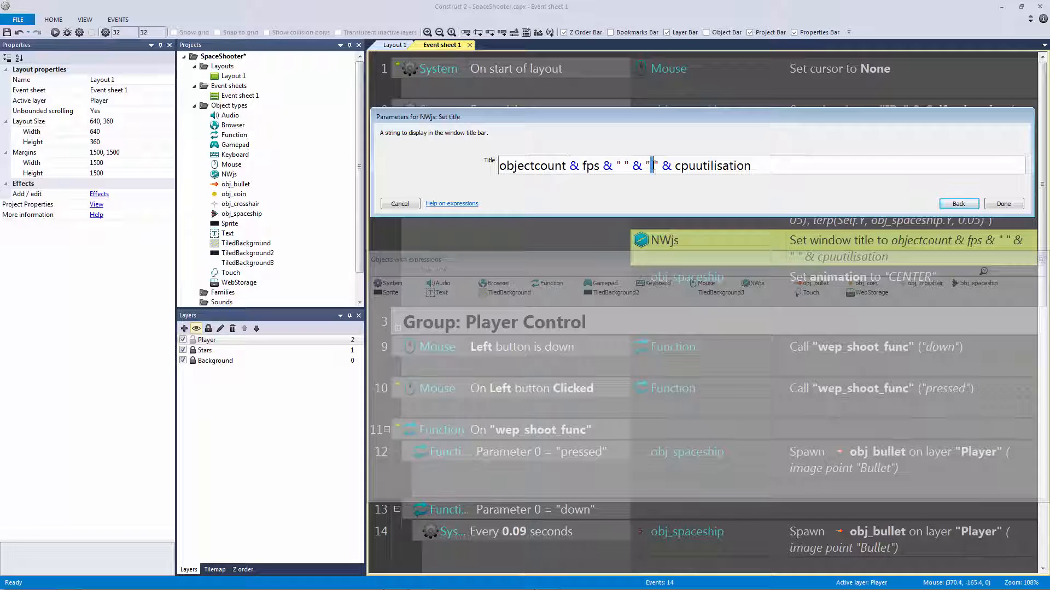
Label the title readouts as OBJECTCOUNT, FPS: and CPU:, confirm, and run the layout
text(CPU:)
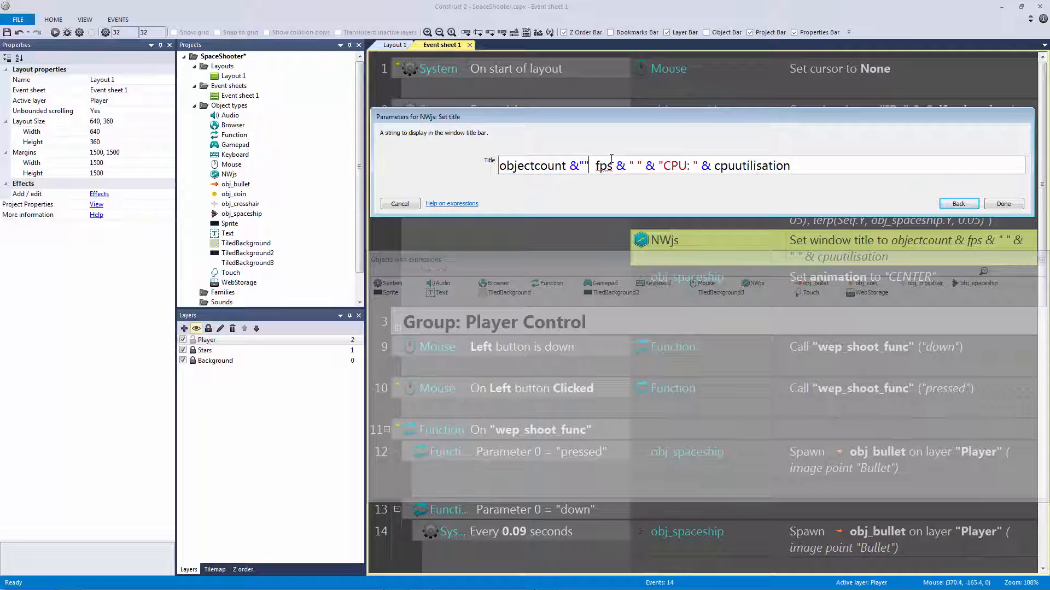
text(FPS:)
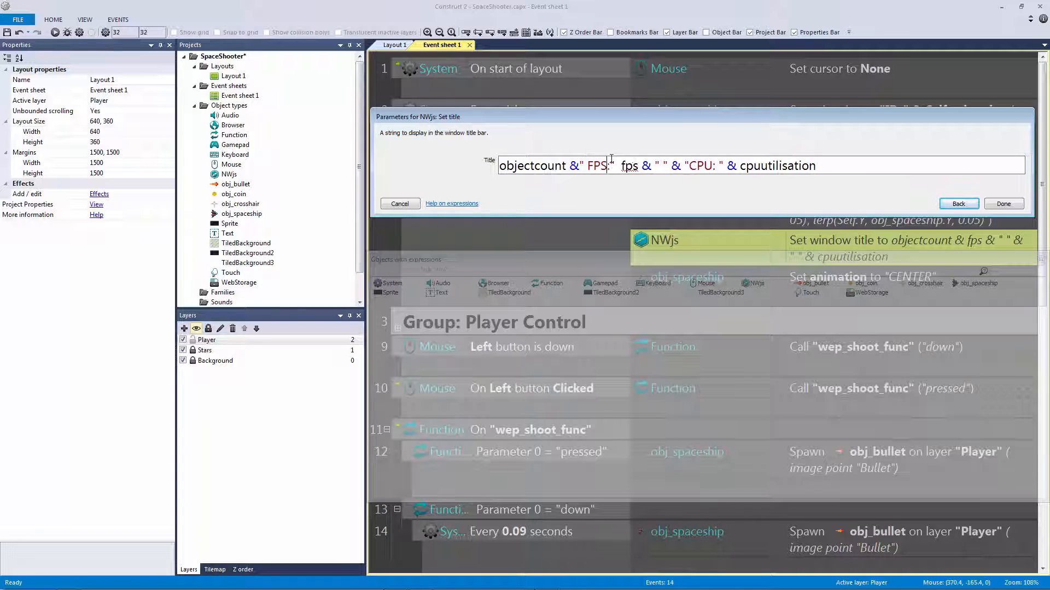
text("")
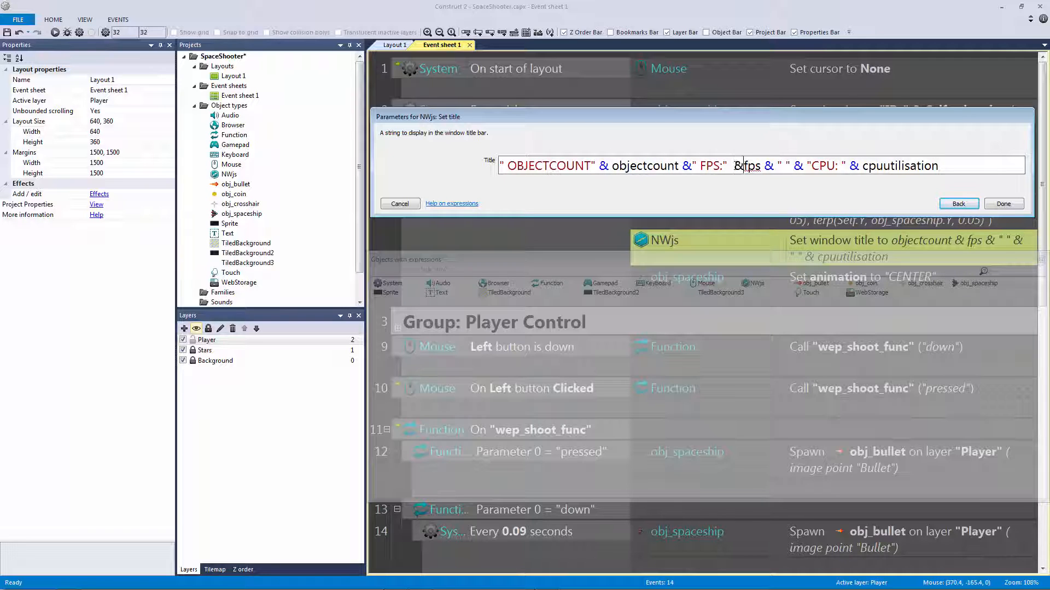
click(1003, 204)
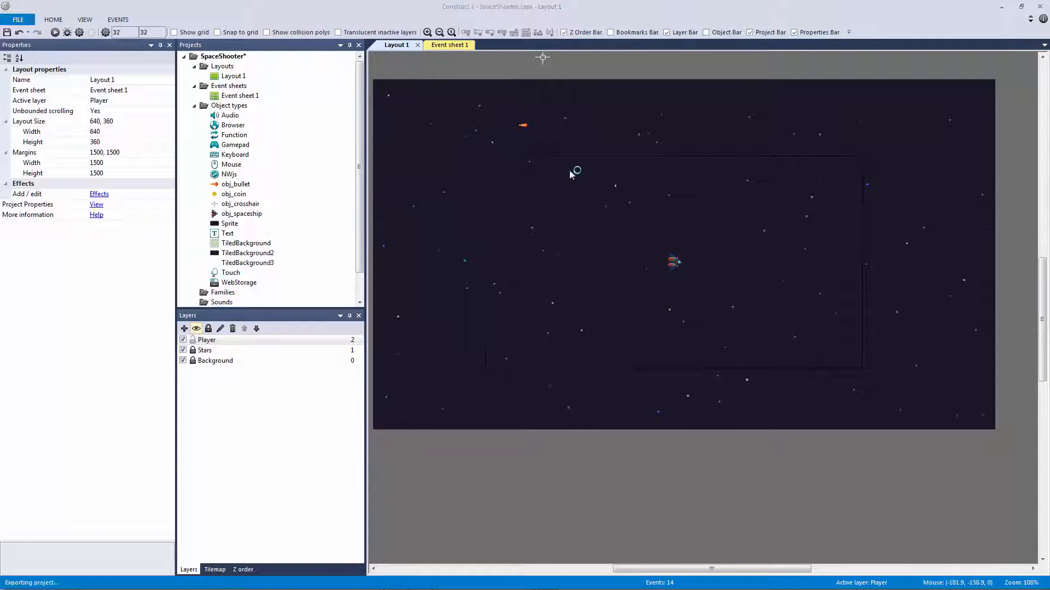
Interact with the NW.js game preview window, then close it to return to the event sheet
click(56, 32)
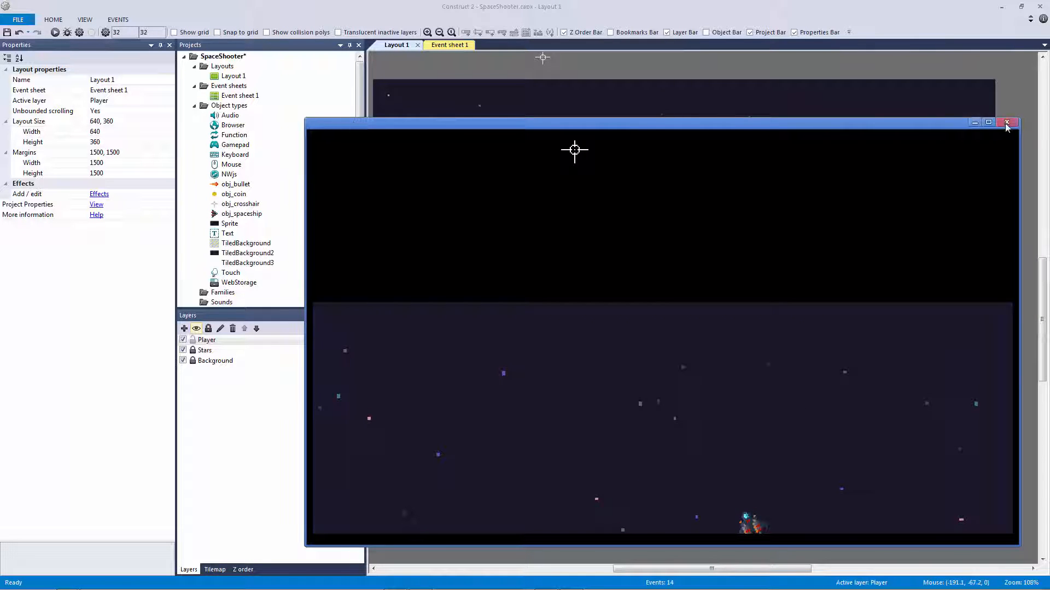
click(1008, 122)
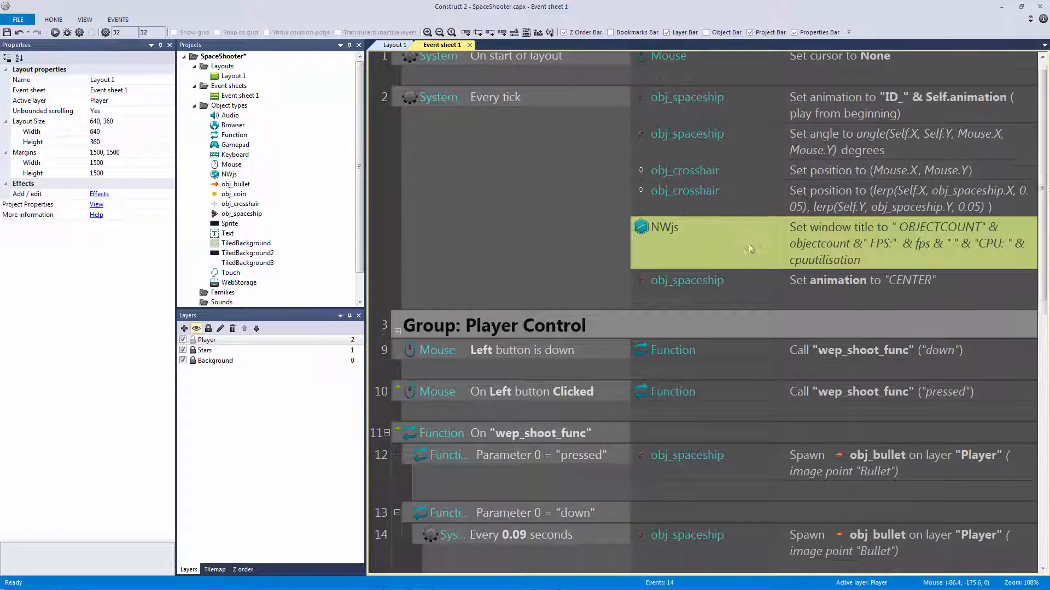
scroll(down, 3)
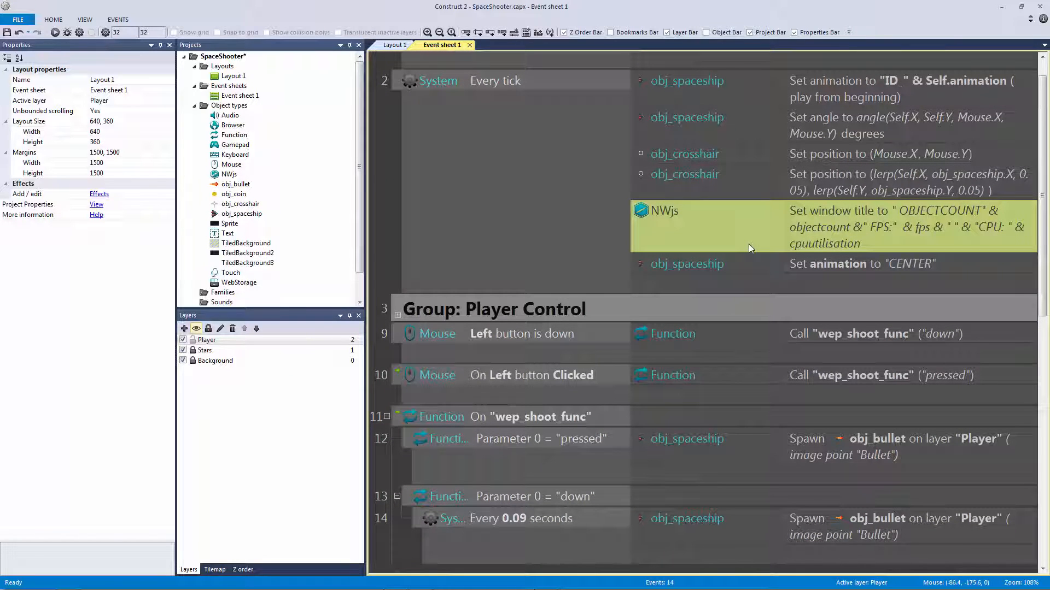
mouse_move(751, 260)
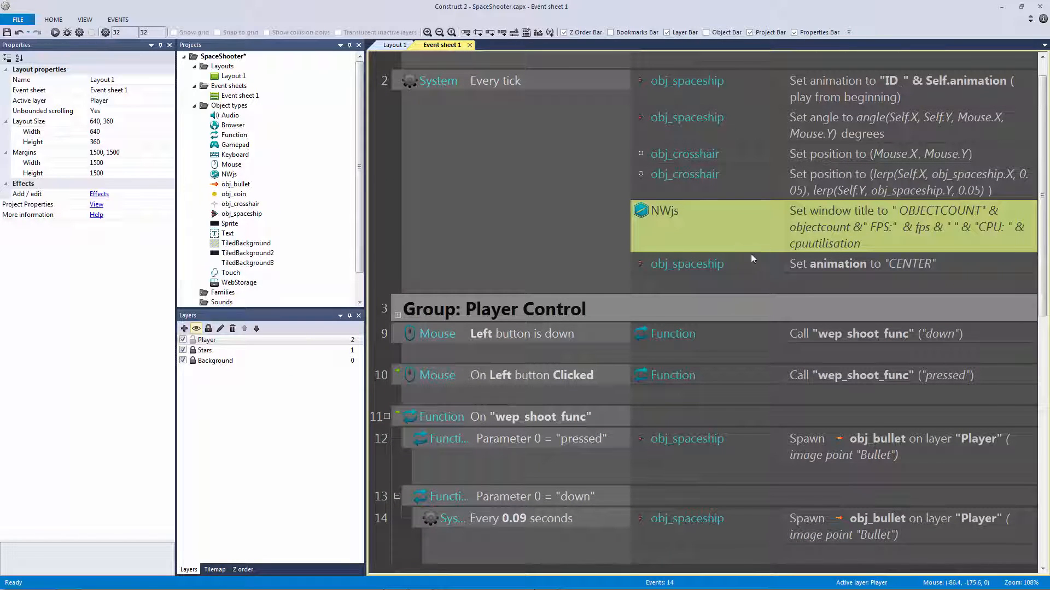
scroll(down, 3)
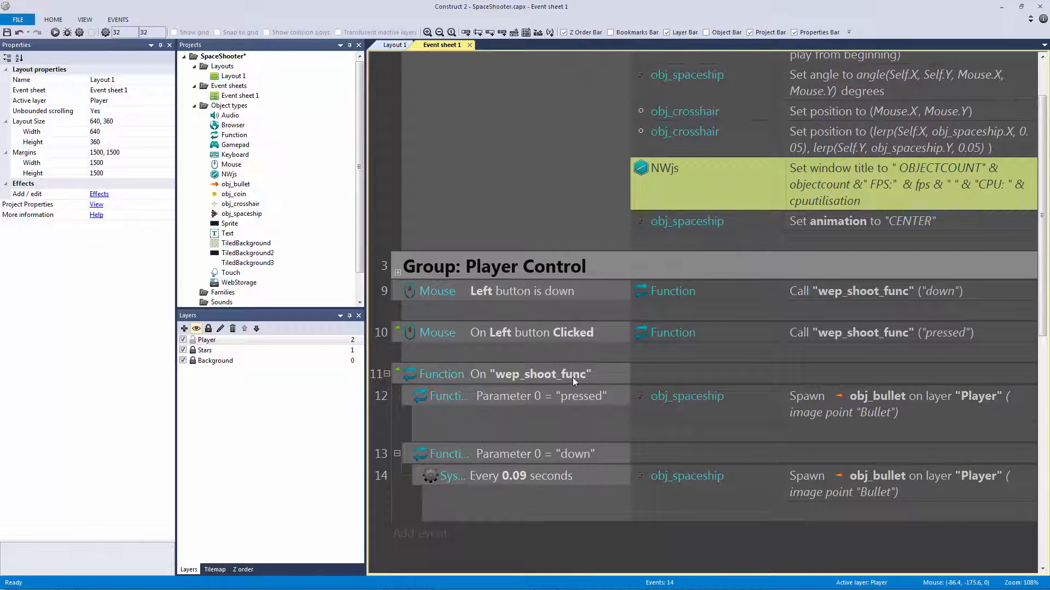
click(521, 291)
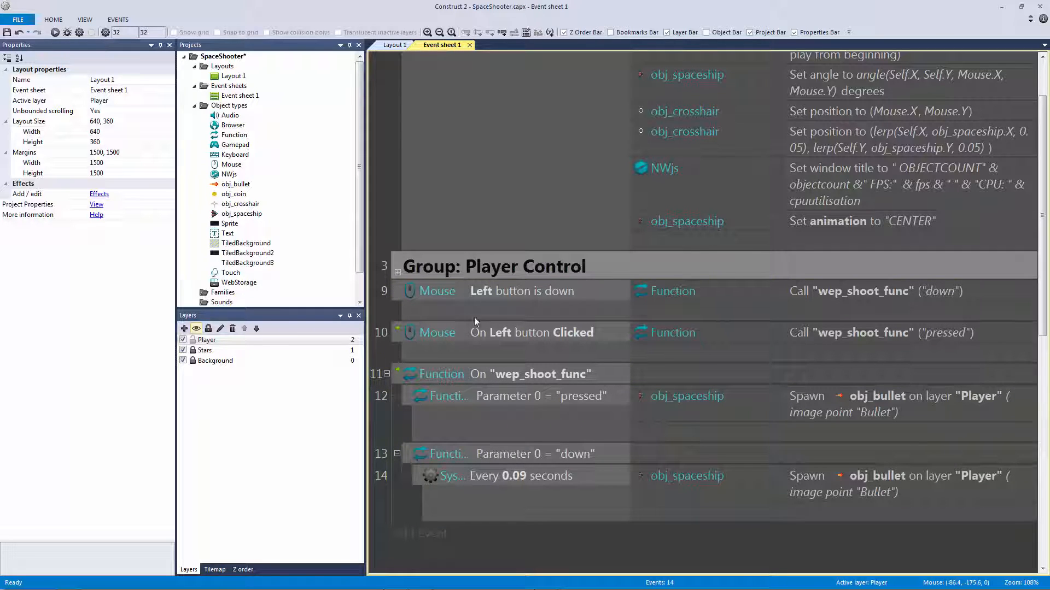
click(673, 290)
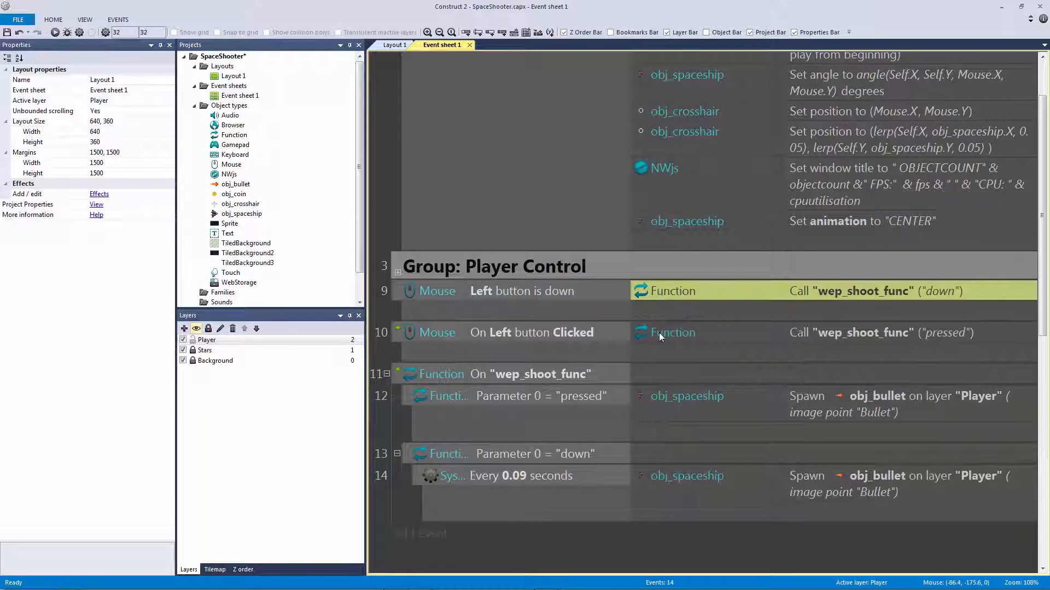
click(520, 291)
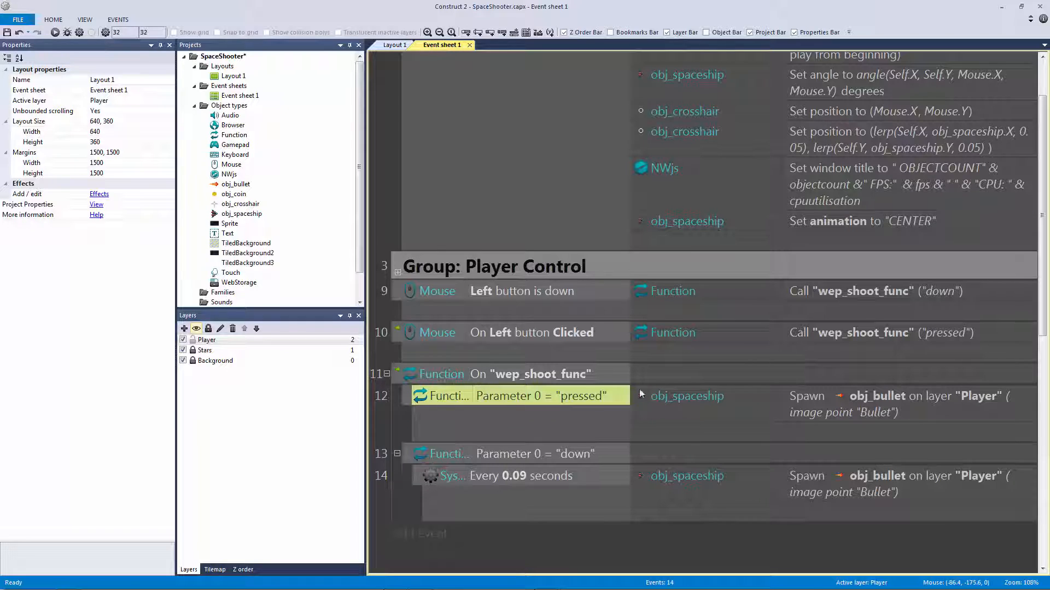
mouse_move(634, 368)
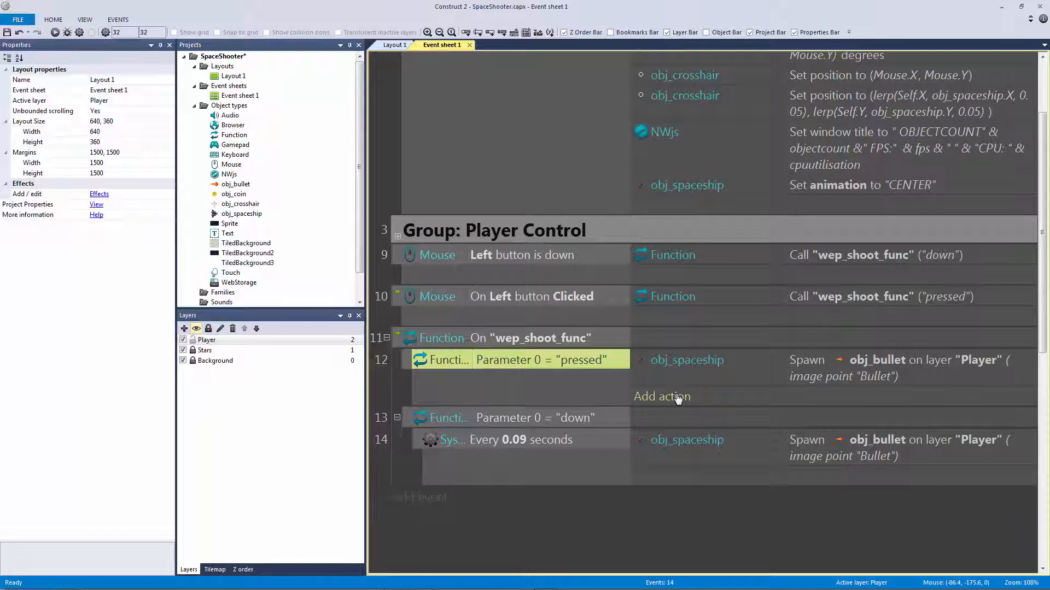
Add a Browser Log action writing "pressed" under the pressed shooting branch
click(662, 396)
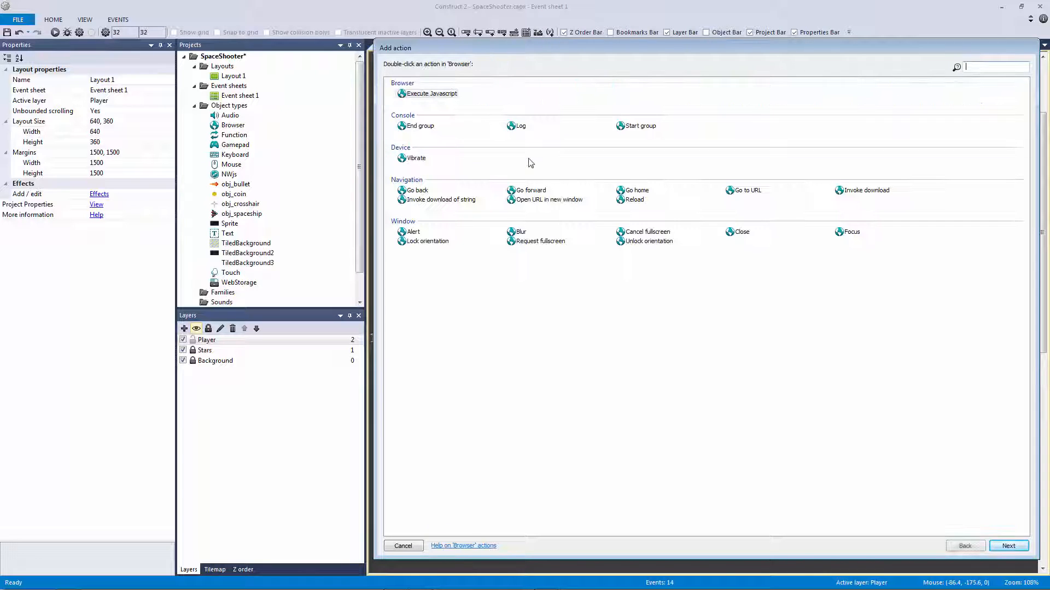
double_click(521, 124)
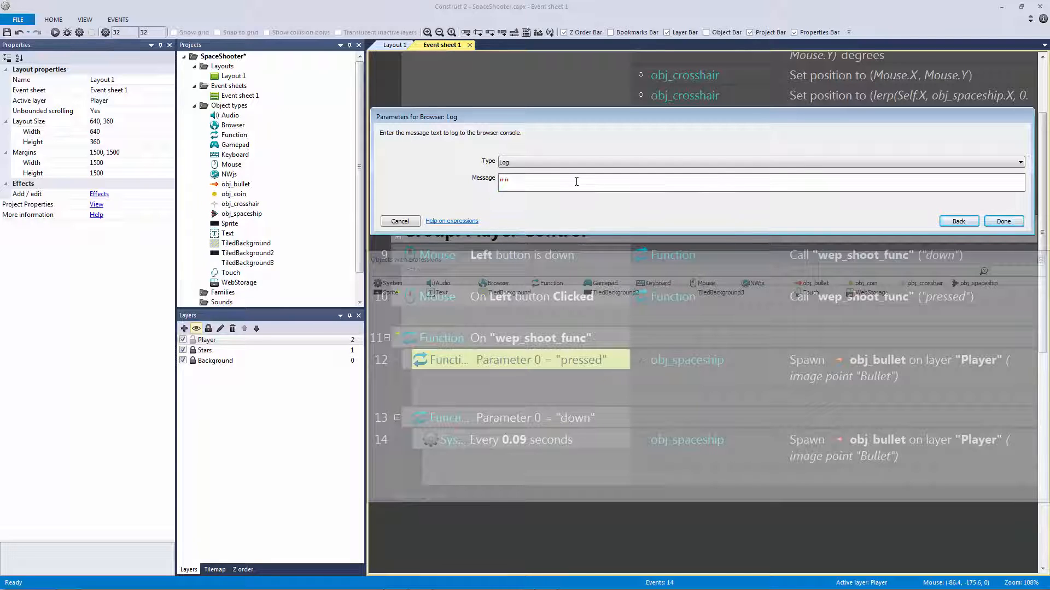
text(presse)
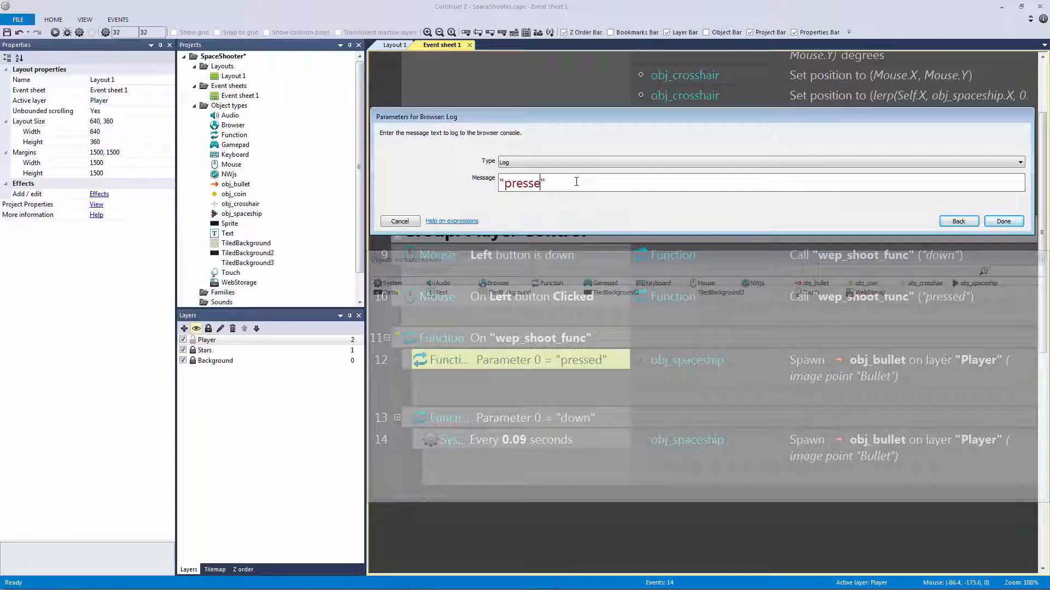
click(1003, 221)
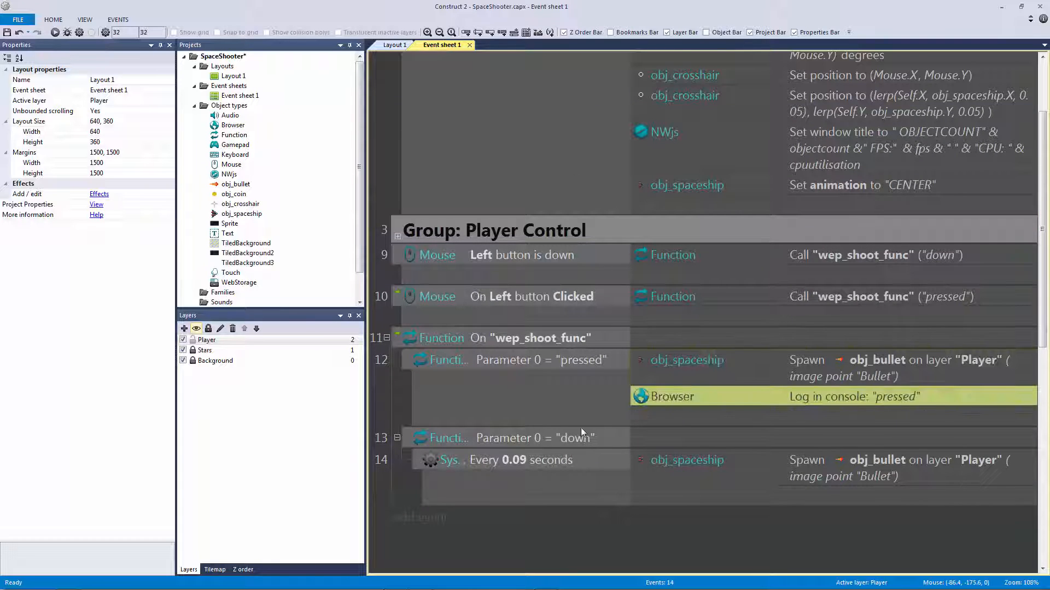
Edit the copied log in the held-fire branch so it writes "down"
double_click(852, 396)
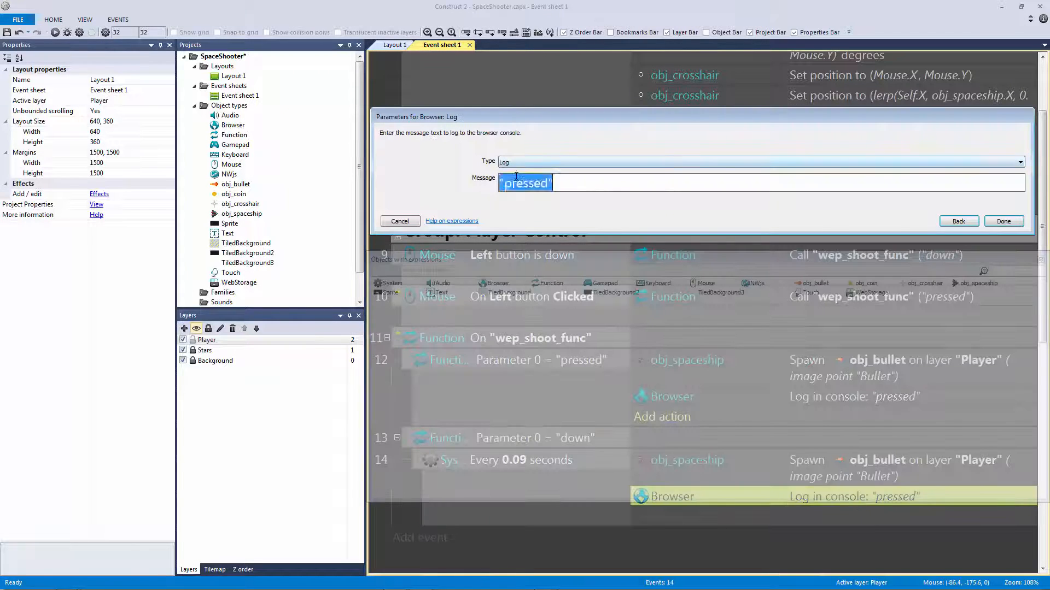
text(dow")
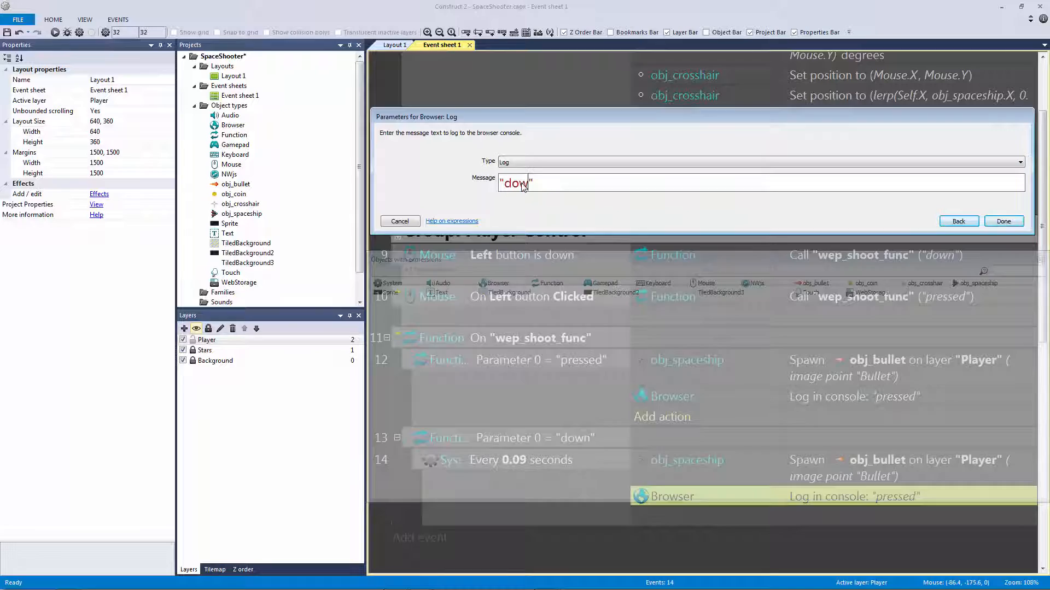
click(1003, 221)
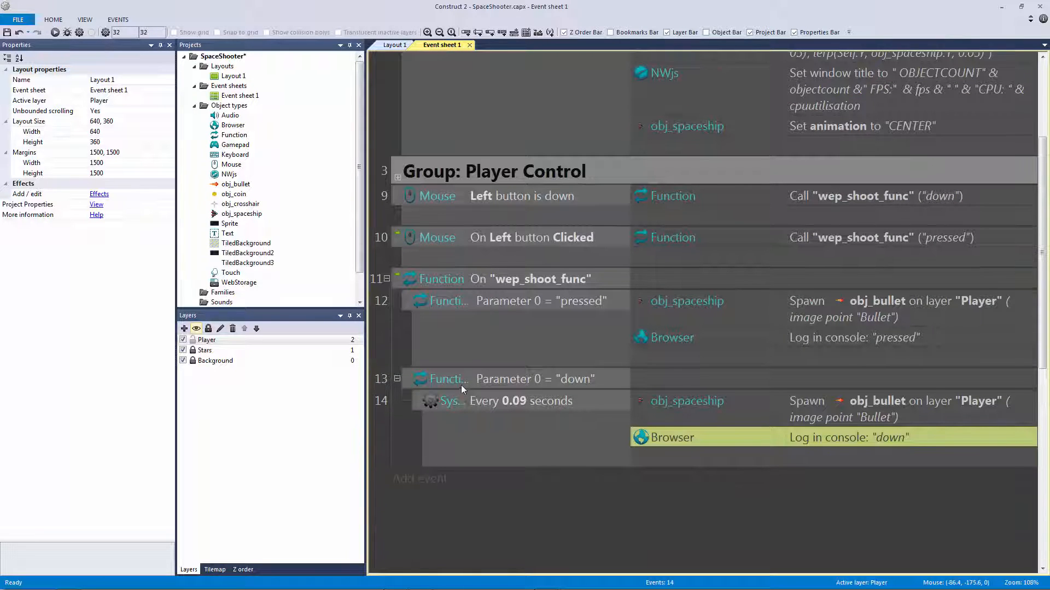
mouse_move(492, 342)
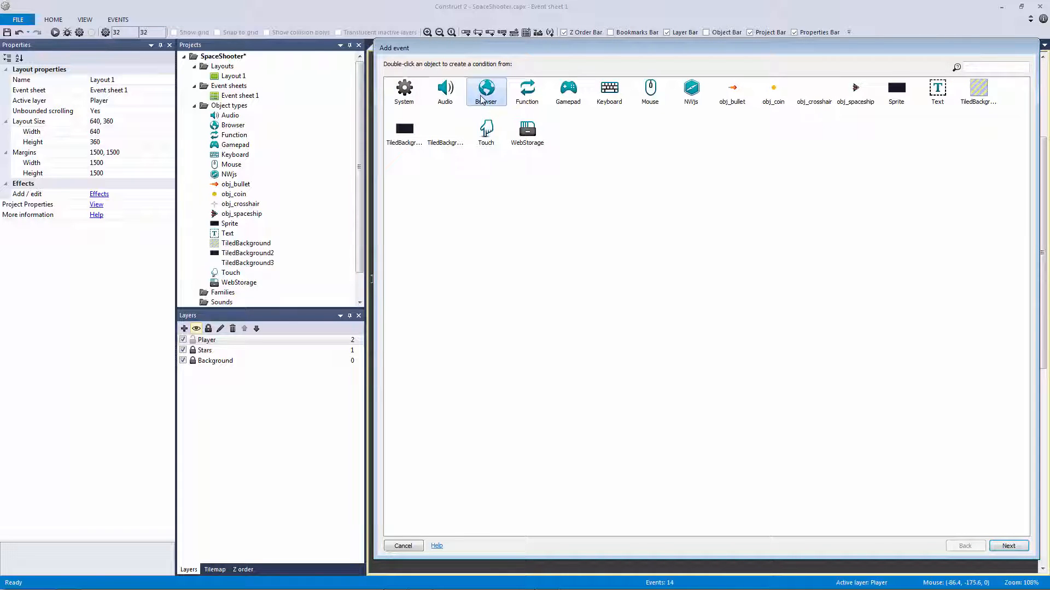
mouse_move(691, 91)
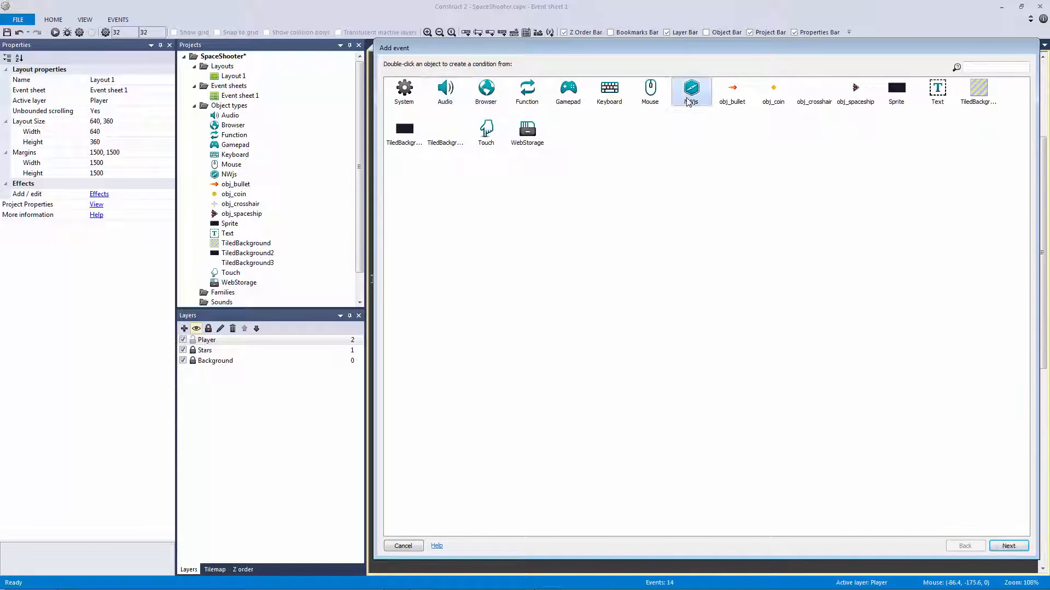
Add a Keyboard On Space pressed event whose action is NWjs Show dev tools
double_click(689, 90)
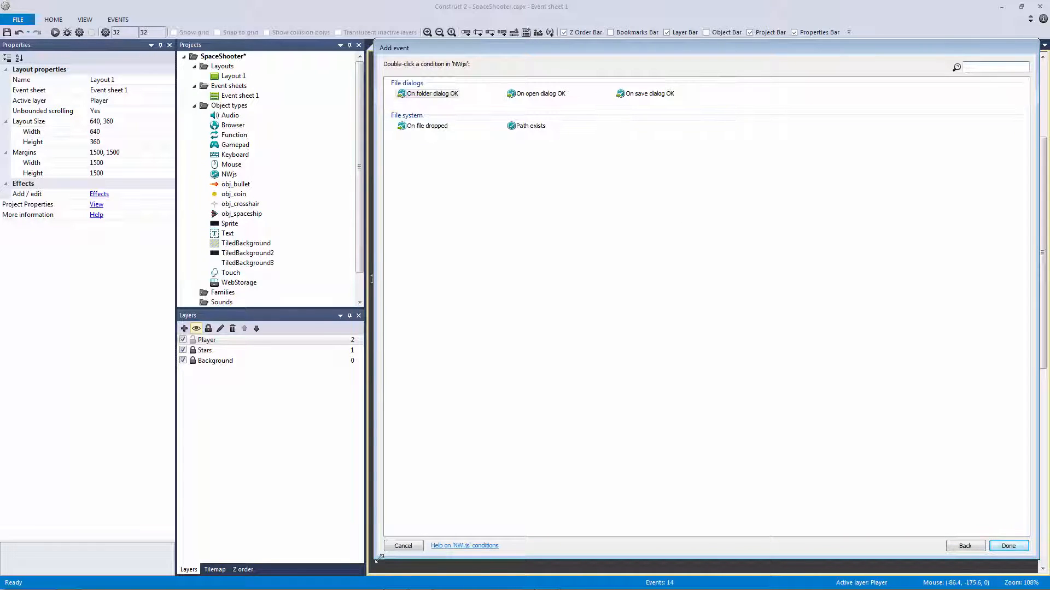
click(964, 546)
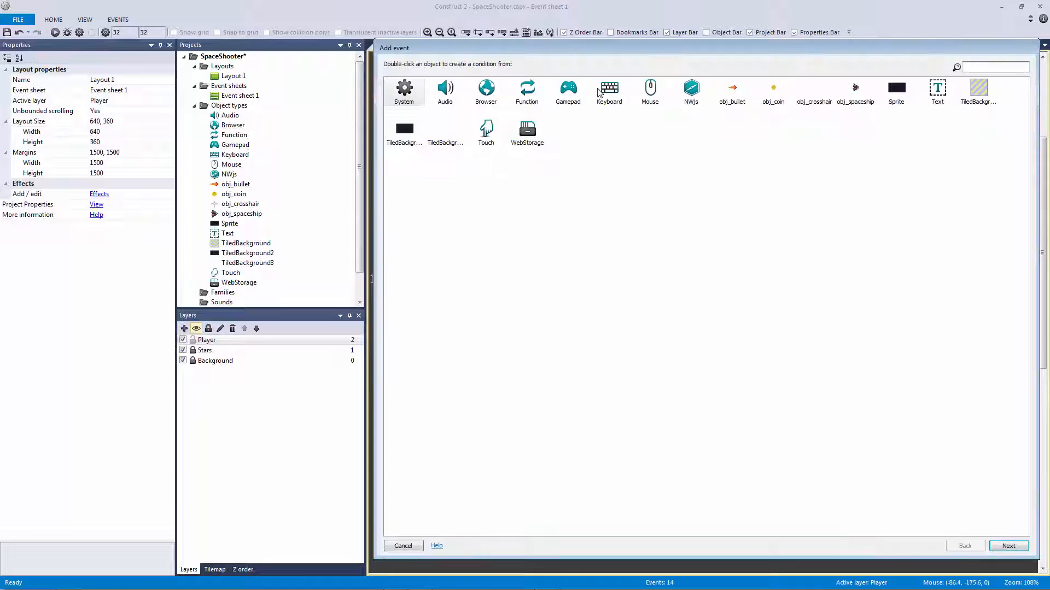
double_click(608, 92)
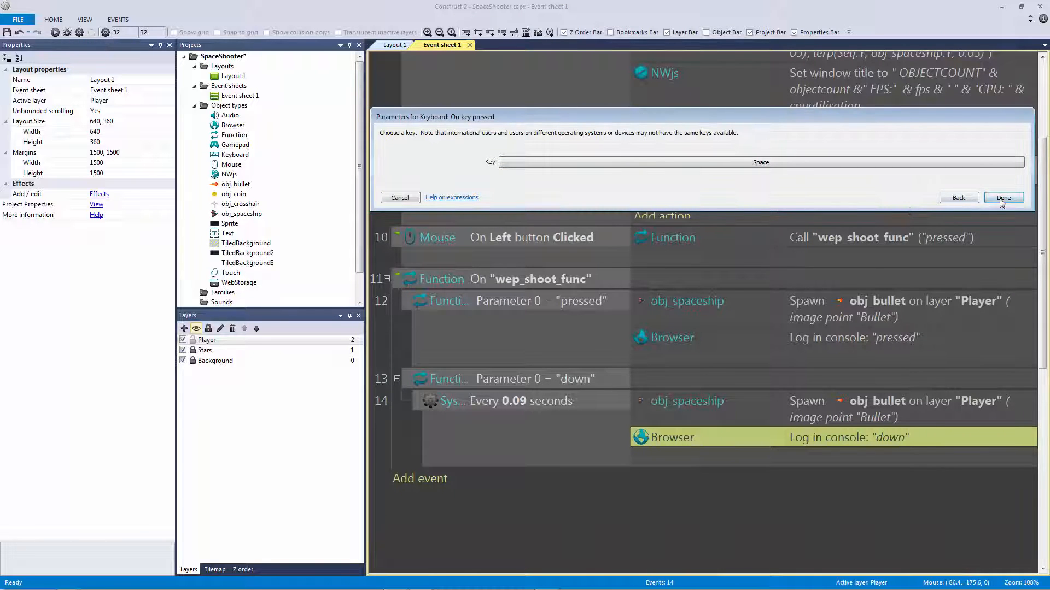
click(1003, 198)
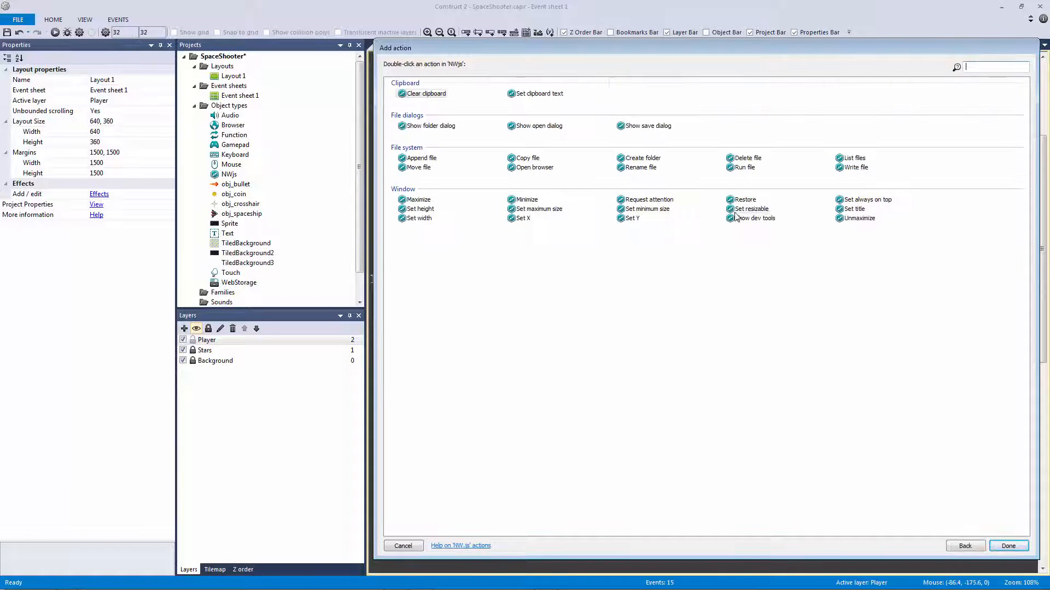
double_click(753, 219)
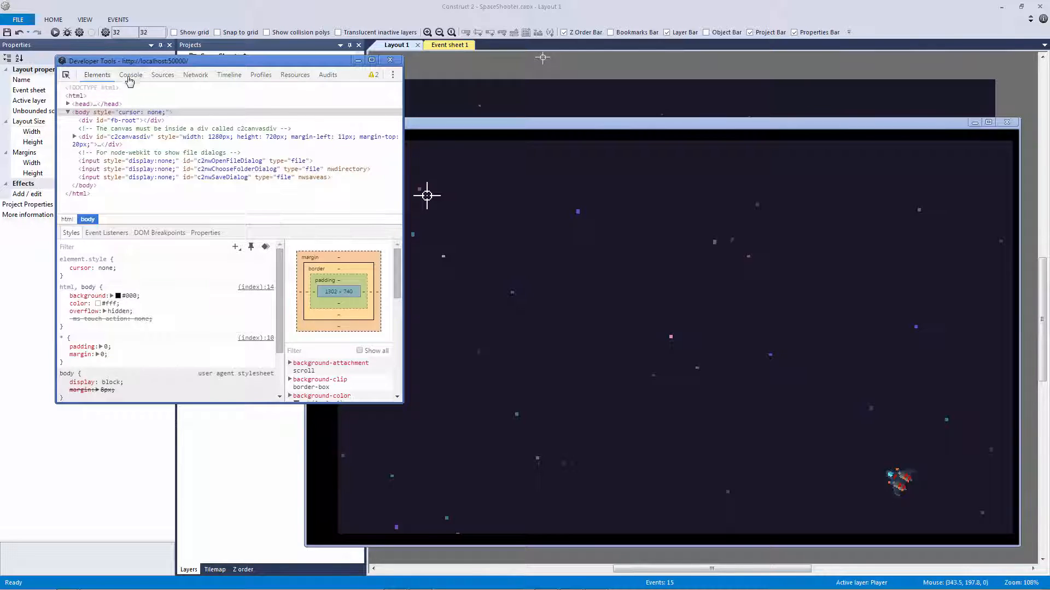
click(130, 75)
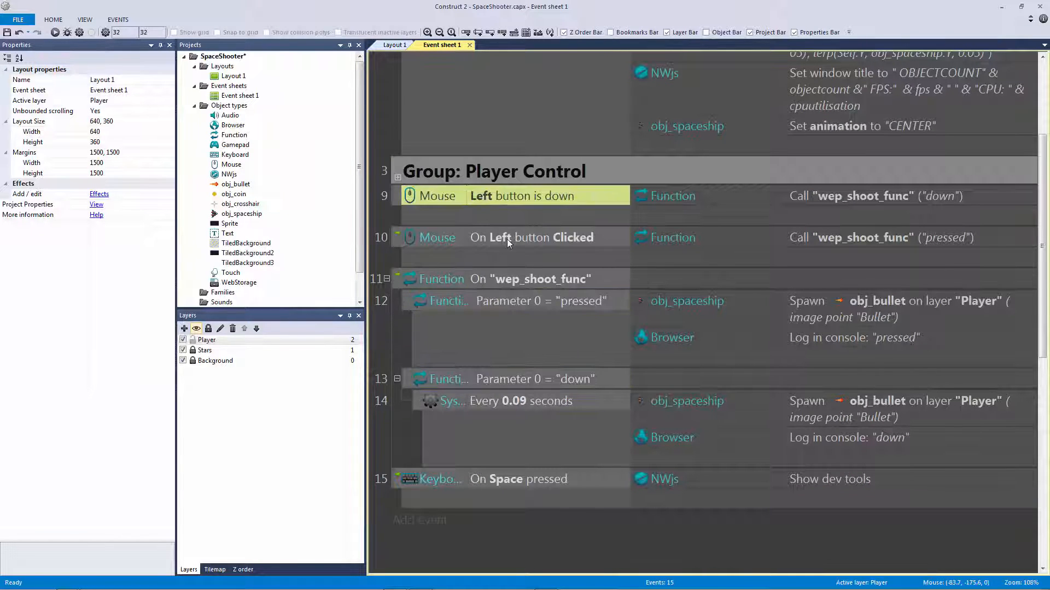
click(531, 238)
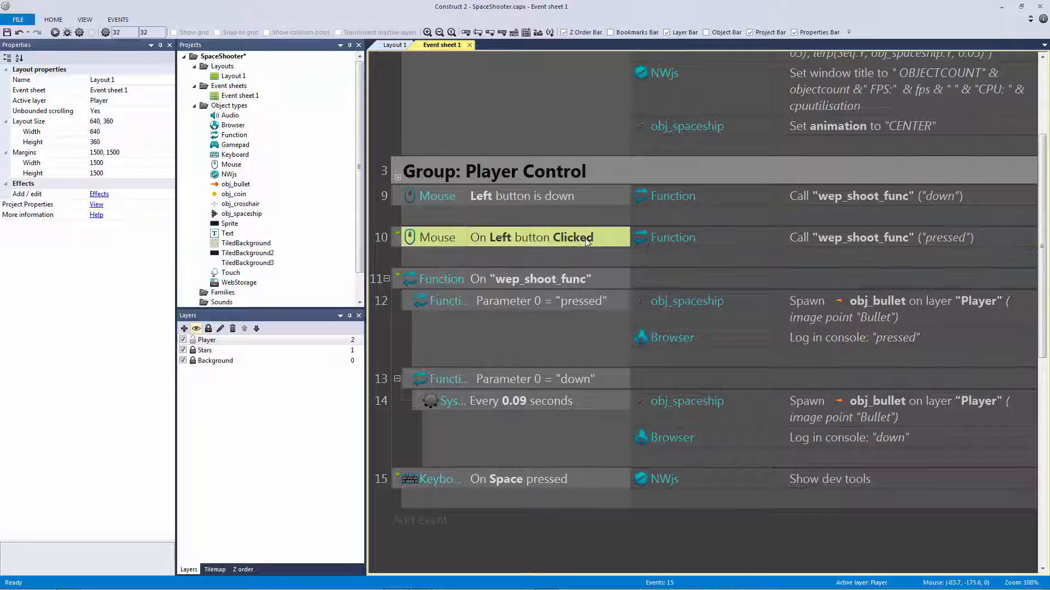
click(536, 301)
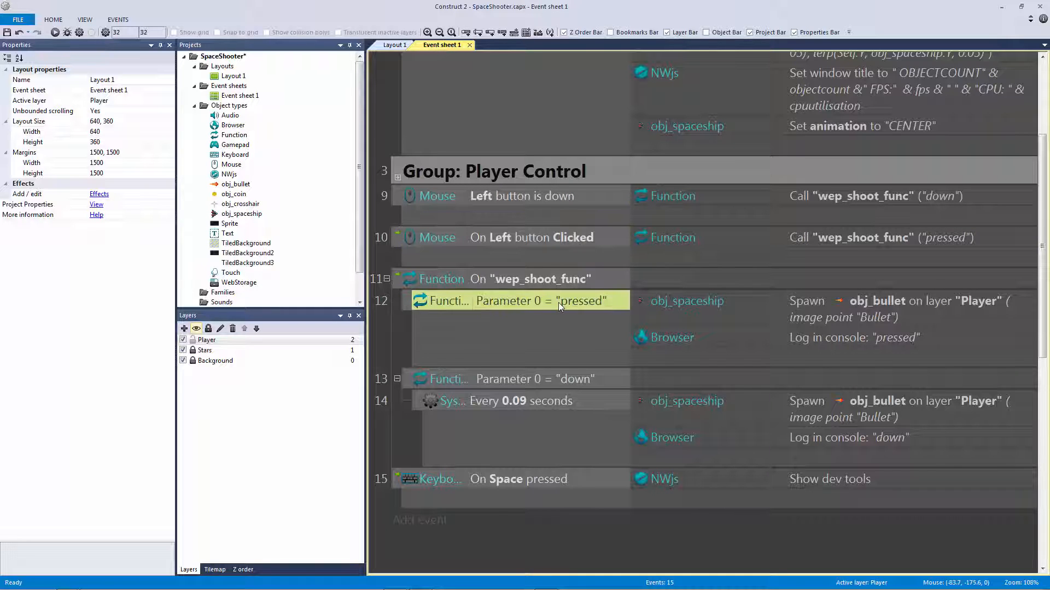
click(672, 338)
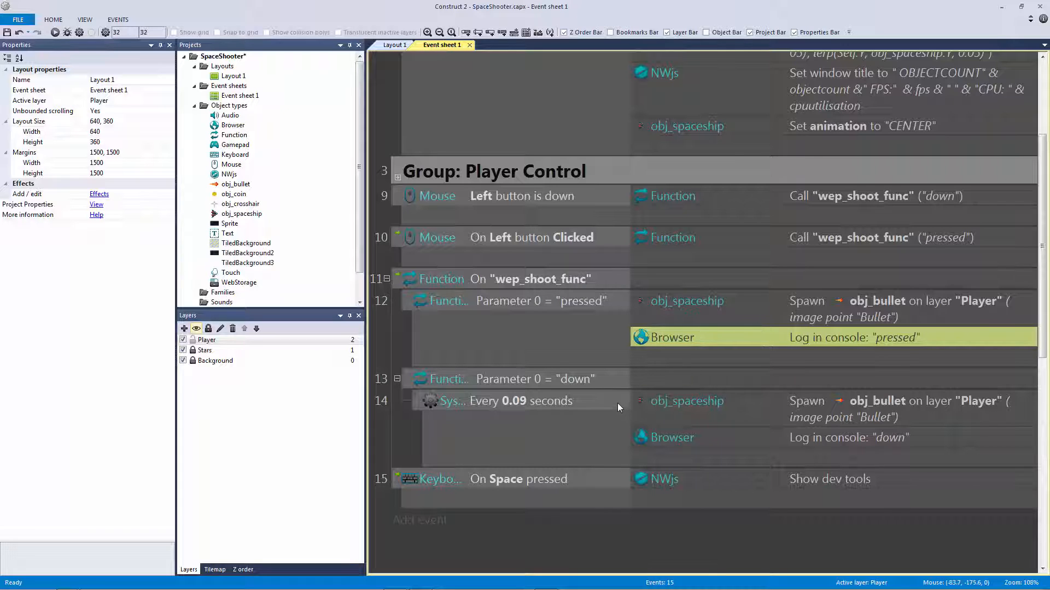
mouse_move(562, 338)
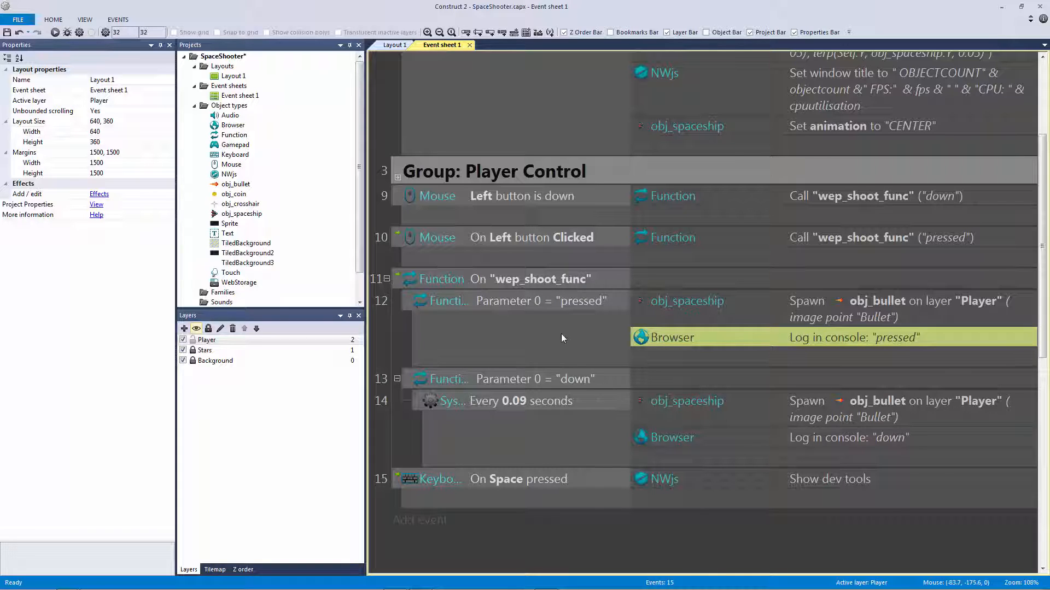
click(515, 301)
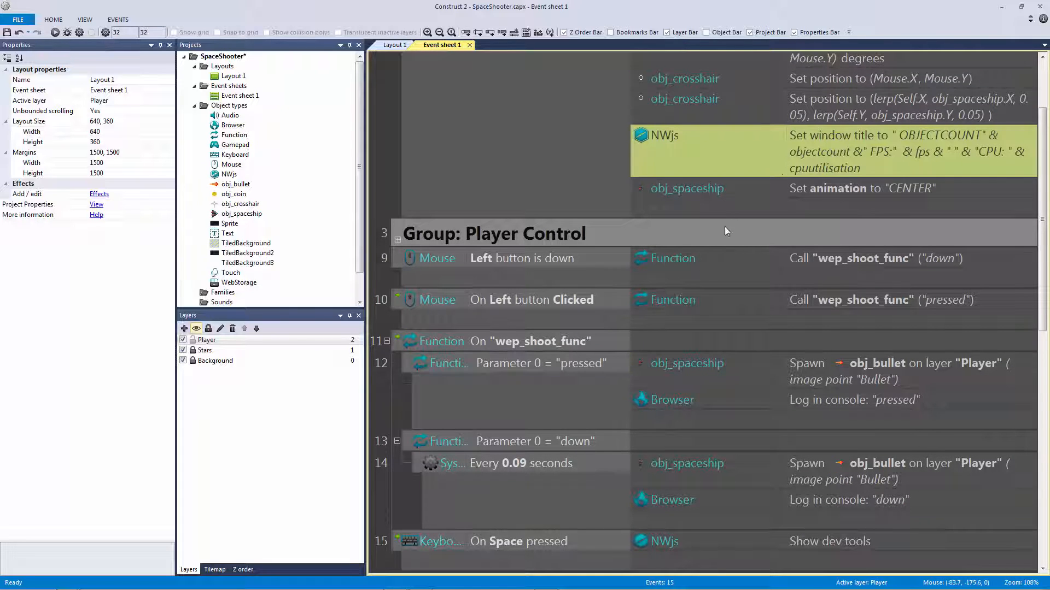
Log object count, FPS and CPU via Browser, add a System Every 2.0 seconds event, and switch to Layout 1
scroll(down, 3)
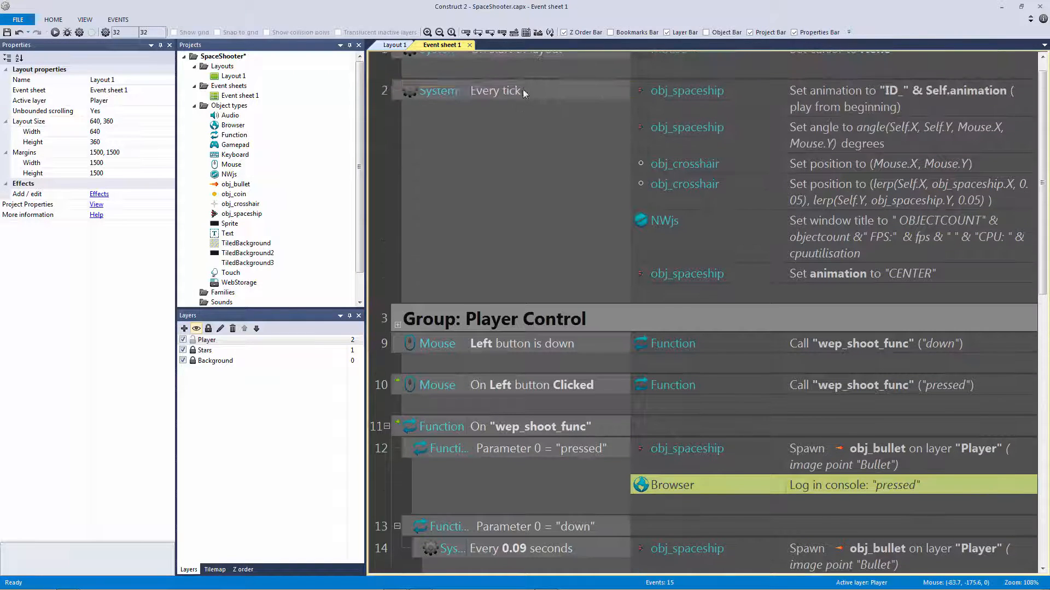
double_click(905, 236)
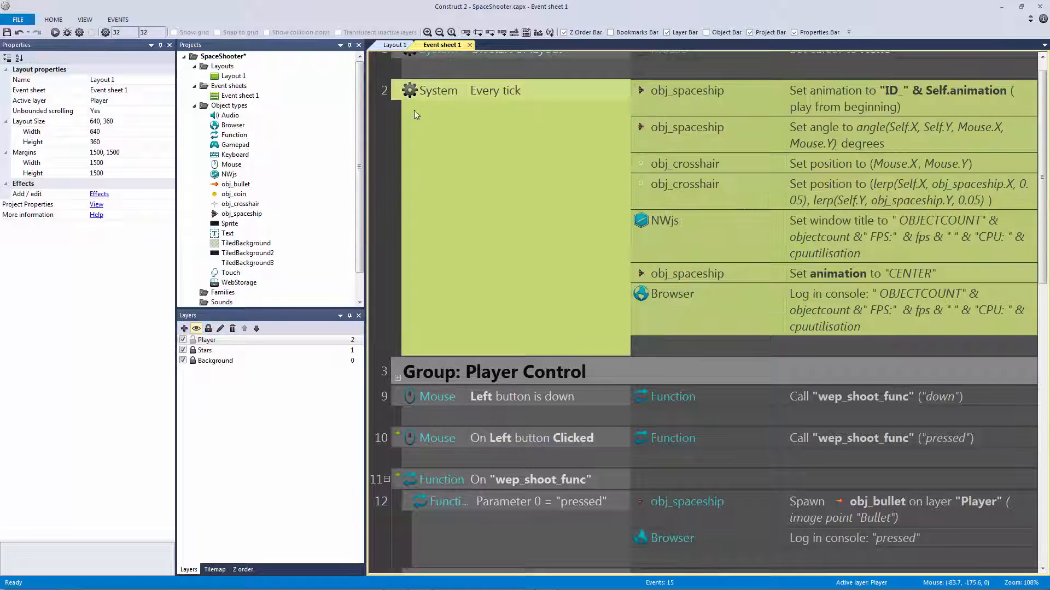
click(438, 91)
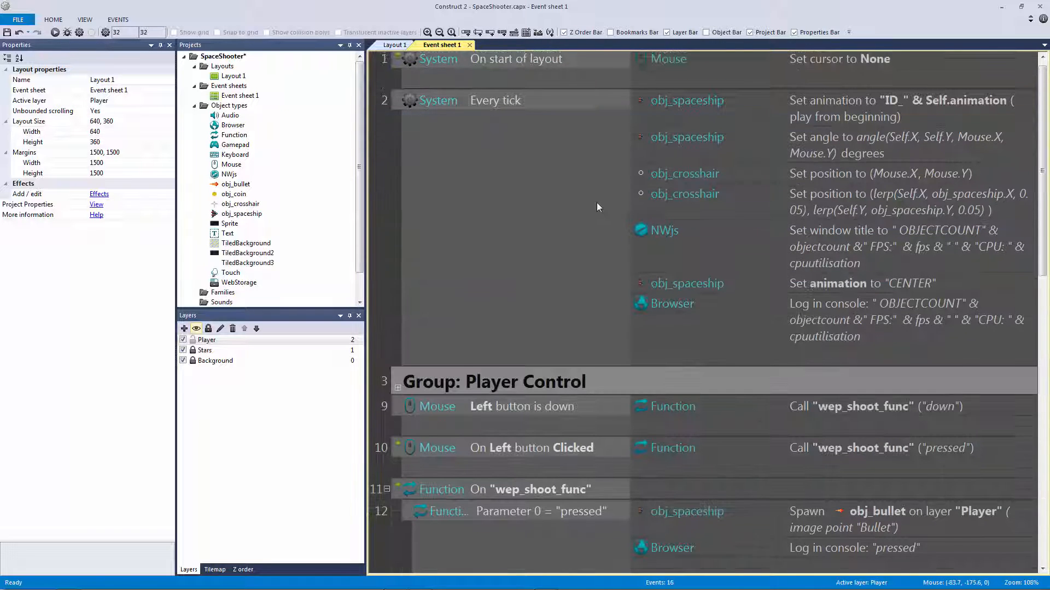
scroll(down, 3)
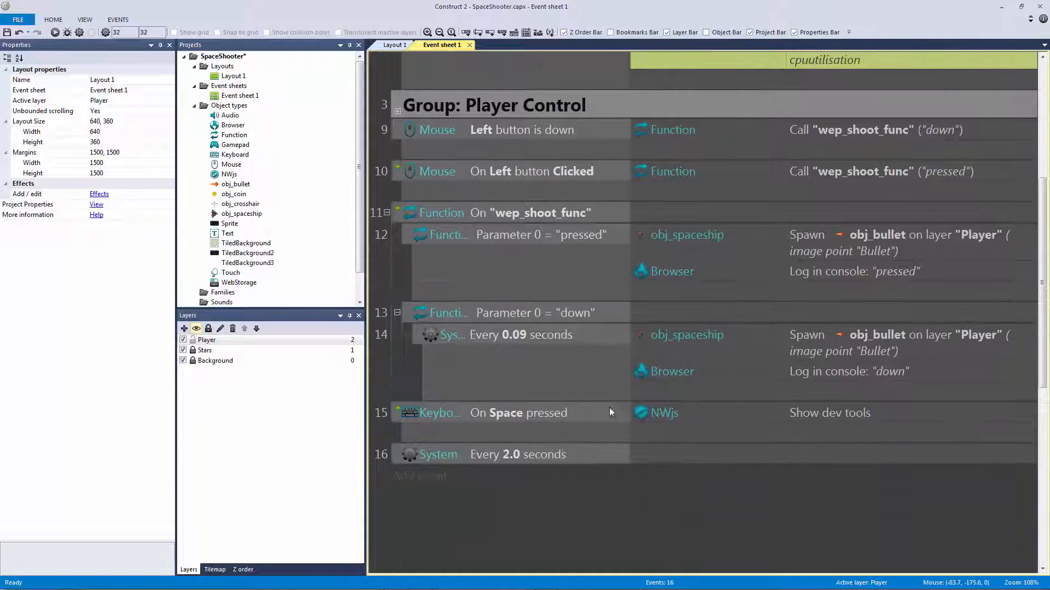
scroll(down, 3)
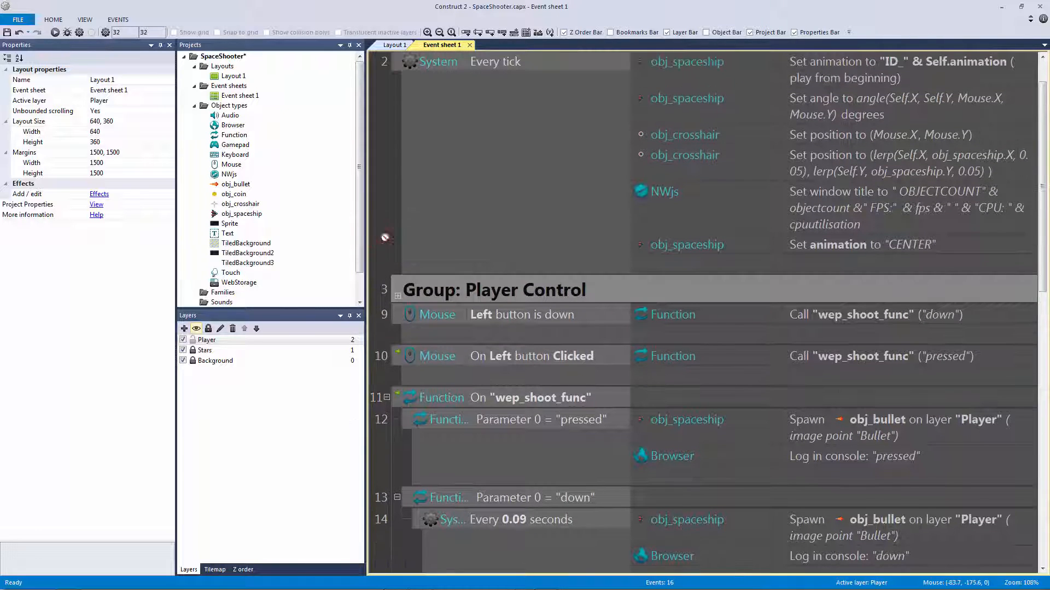
click(395, 45)
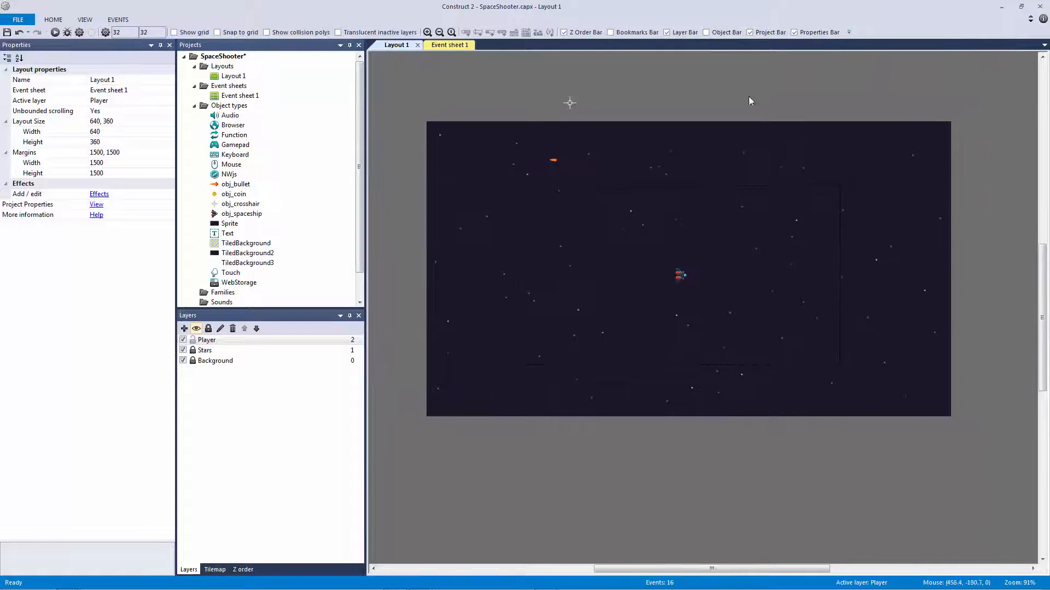
Select the crosshair sprite in Layout 1 to show its properties
click(441, 108)
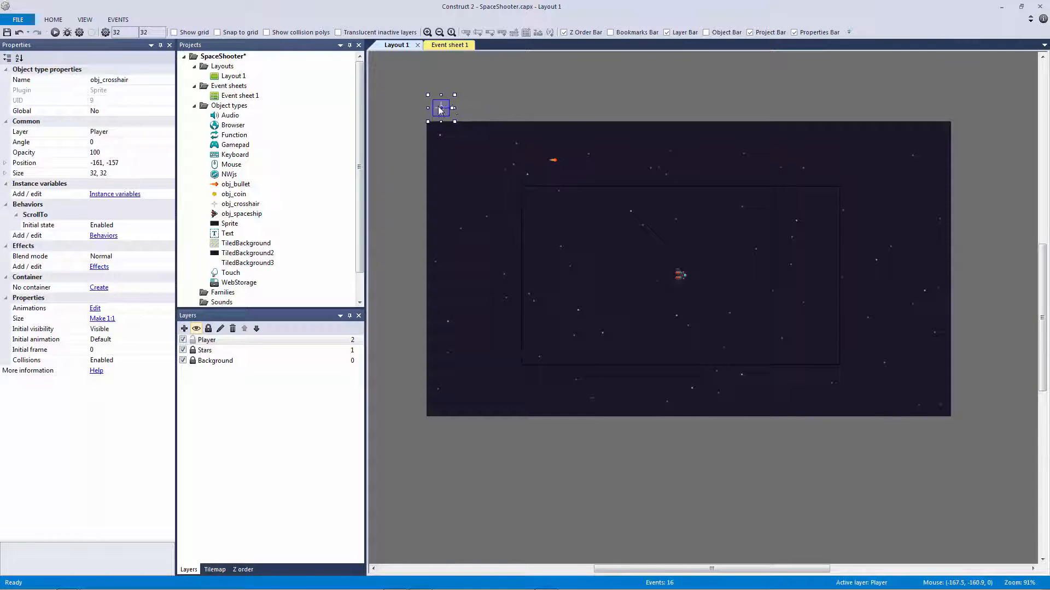